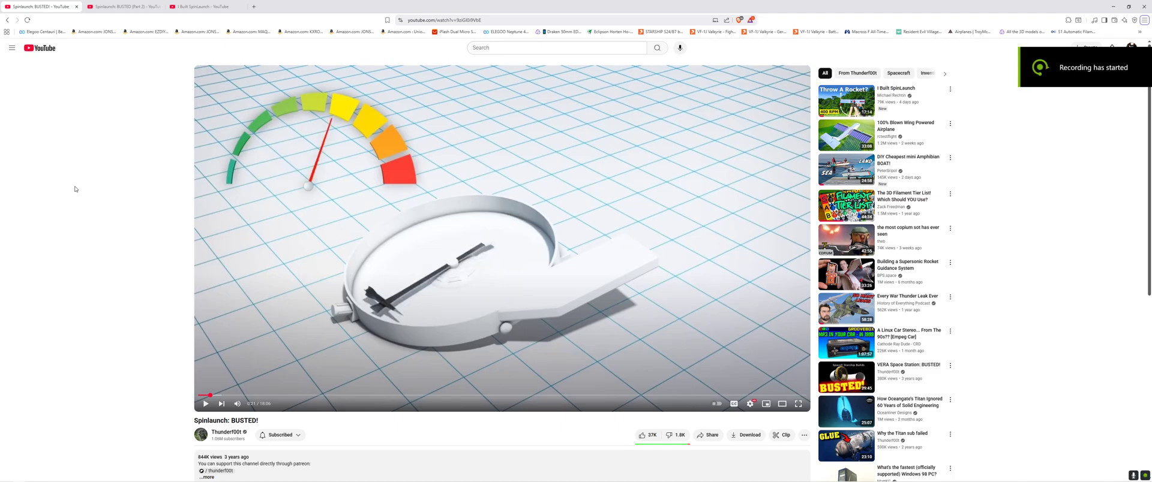
Play the I Built SpinLaunch video to 0:12, pause it, and return to Spinlaunch: BUSTED!
click(123, 8)
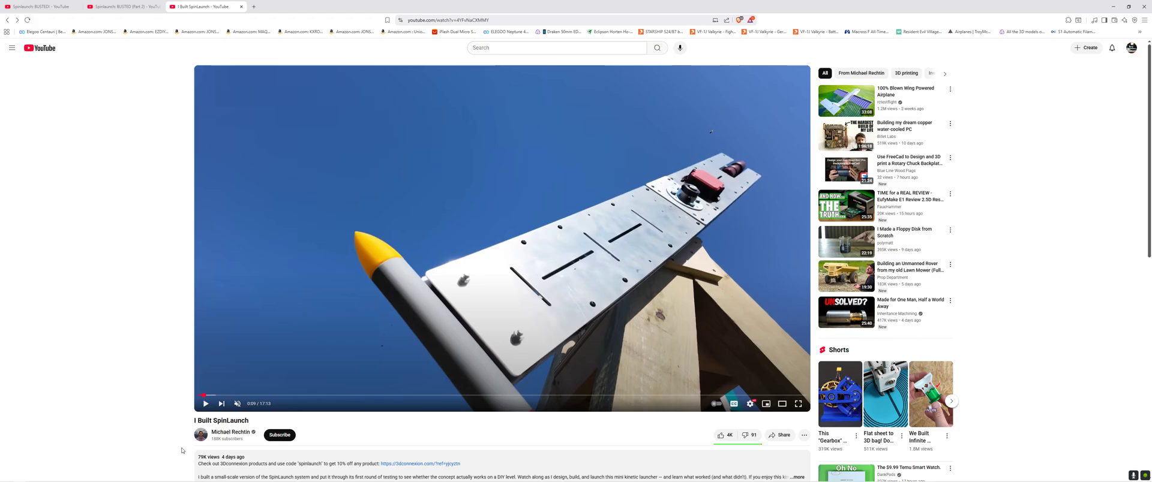
mouse_move(205, 404)
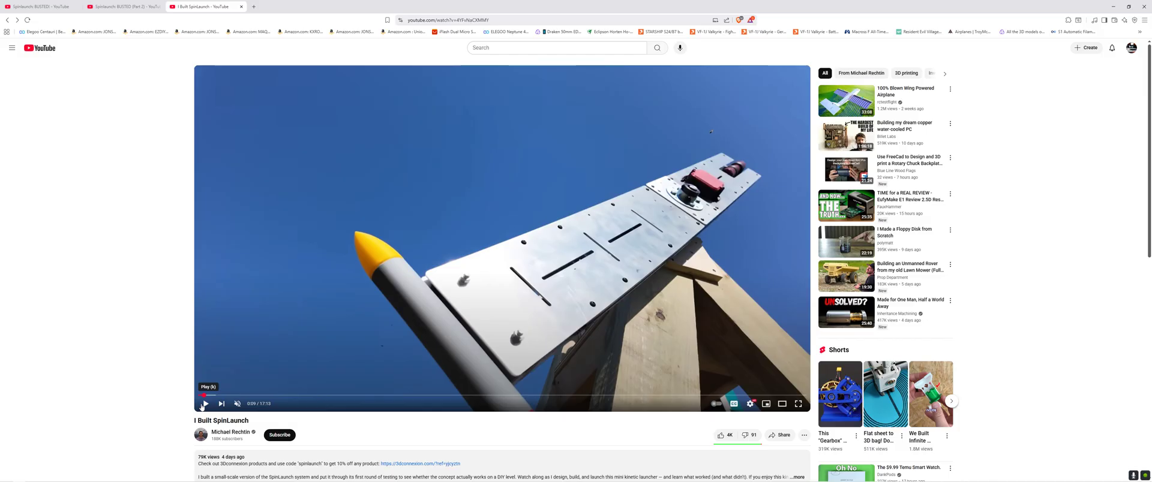
click(204, 405)
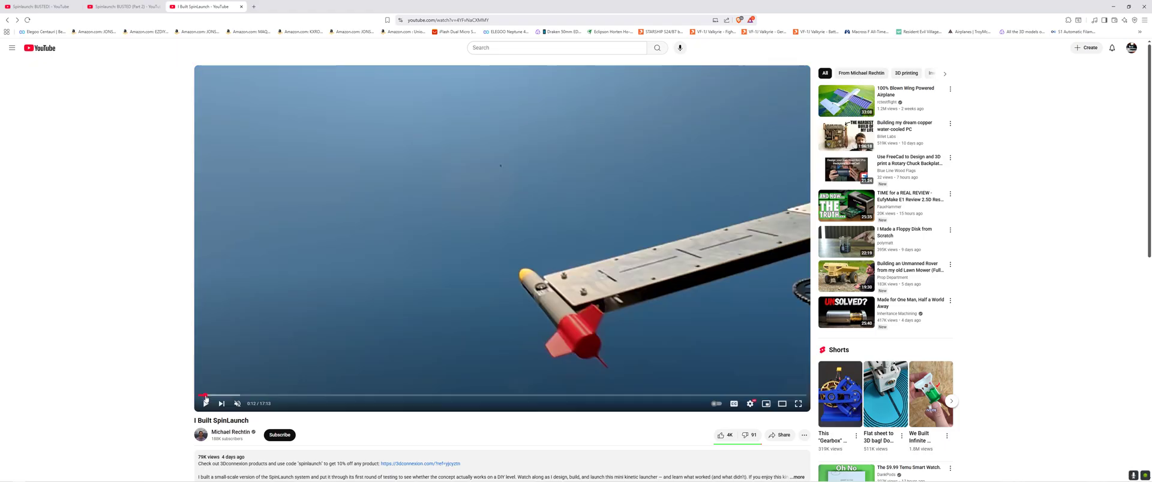
click(205, 404)
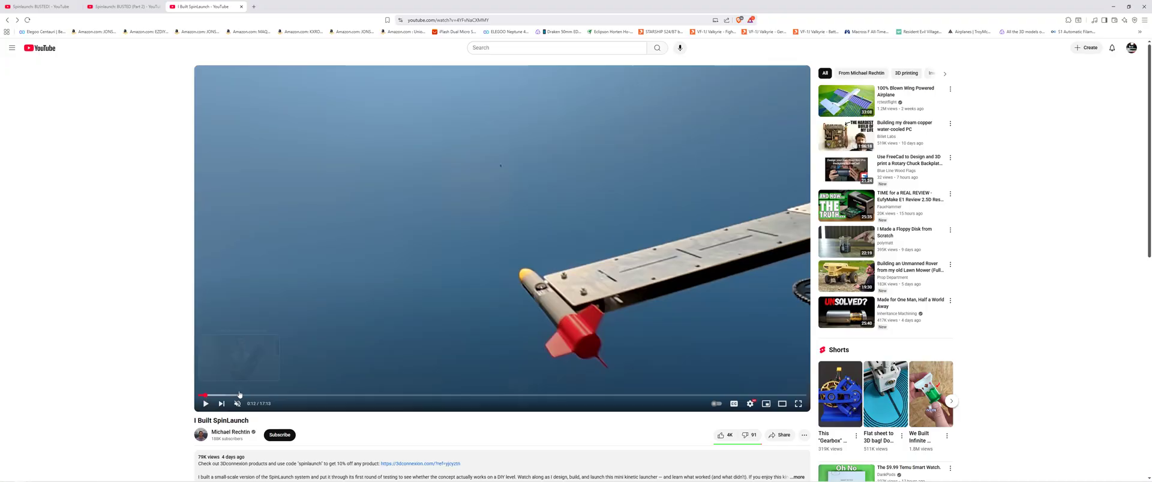
mouse_move(591, 347)
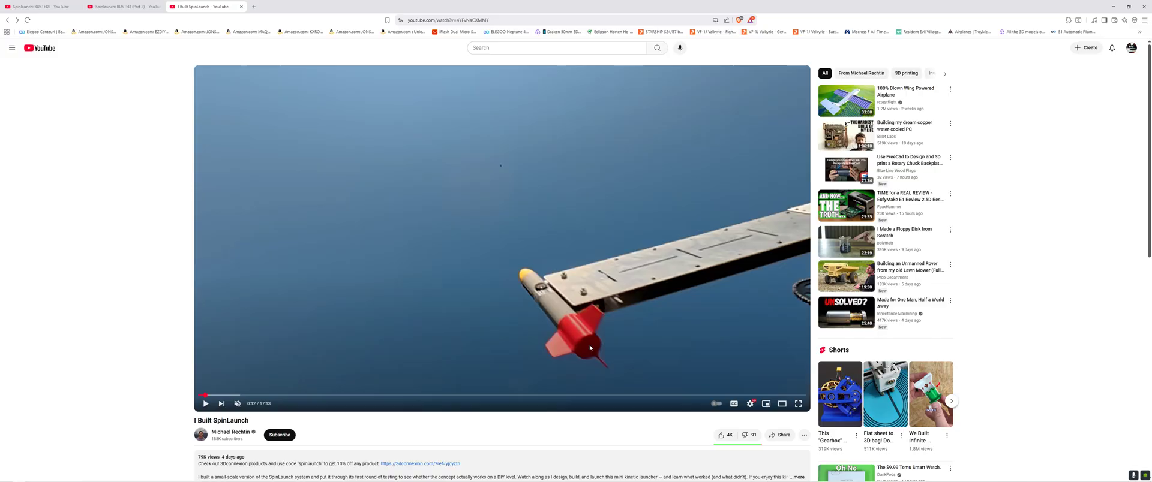
click(41, 7)
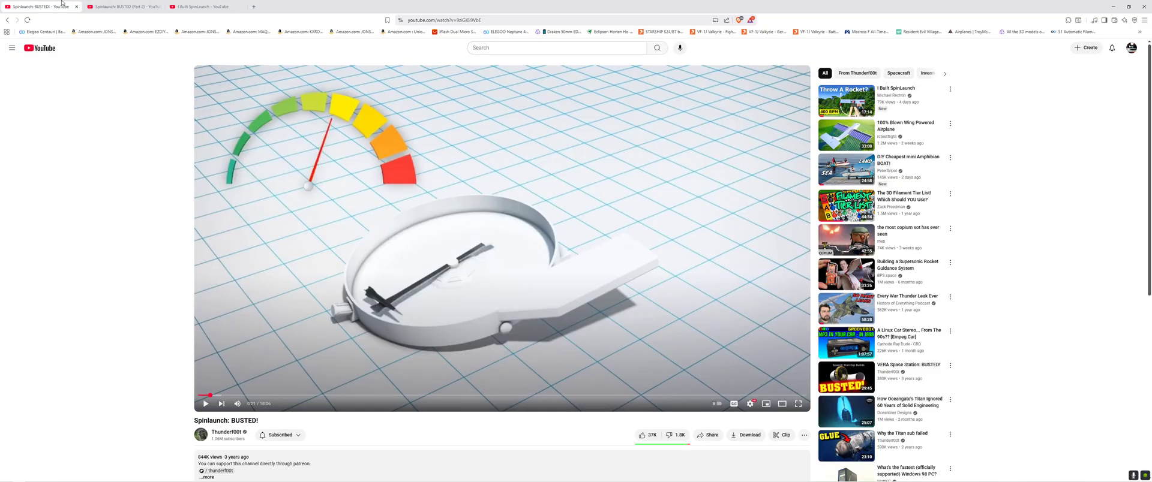
mouse_move(319, 272)
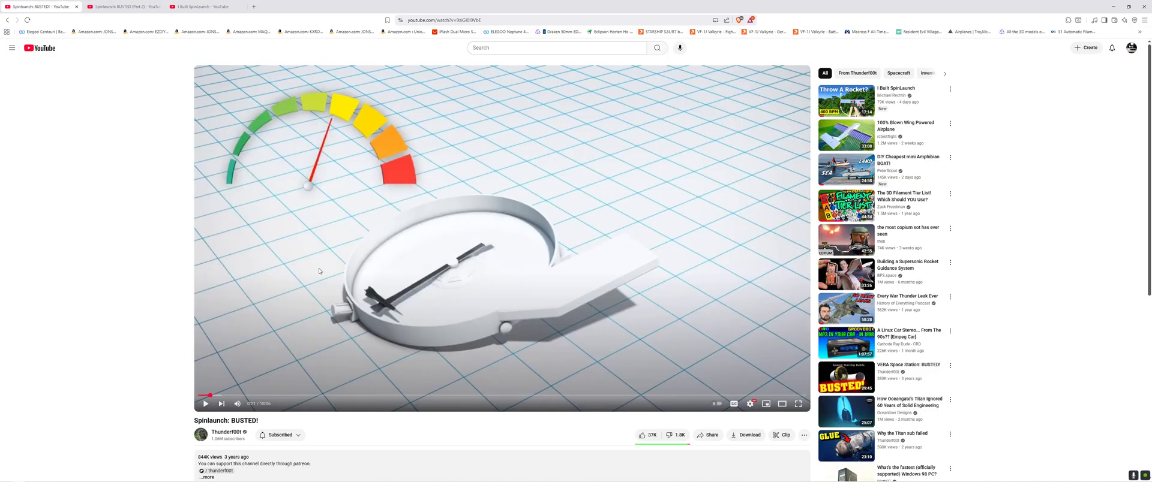
mouse_move(365, 399)
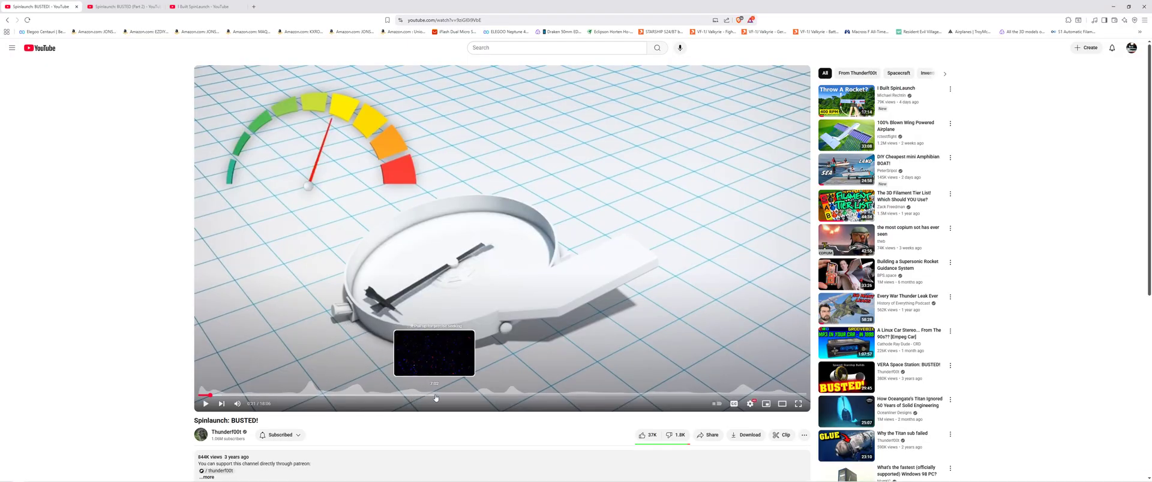
mouse_move(518, 398)
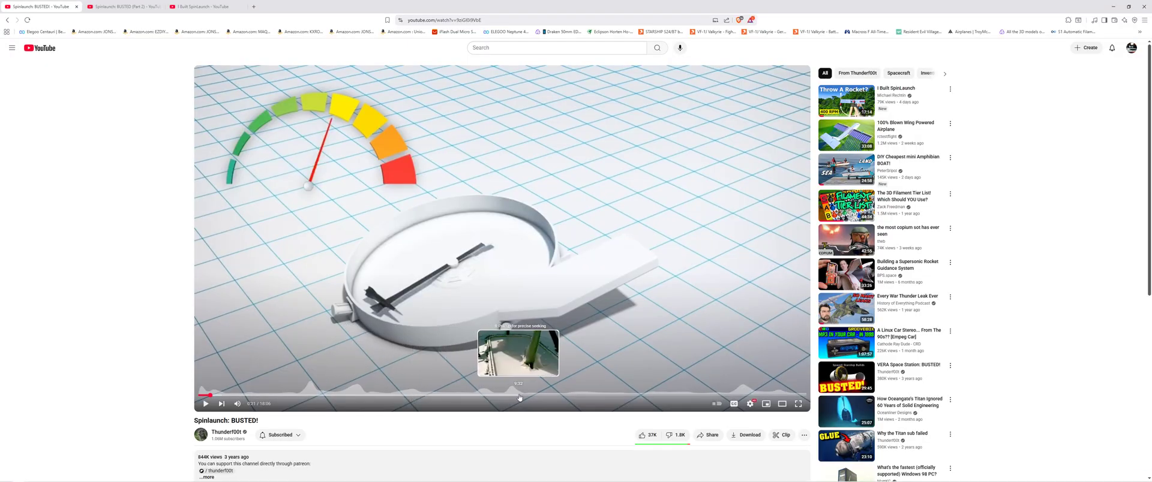
mouse_move(547, 397)
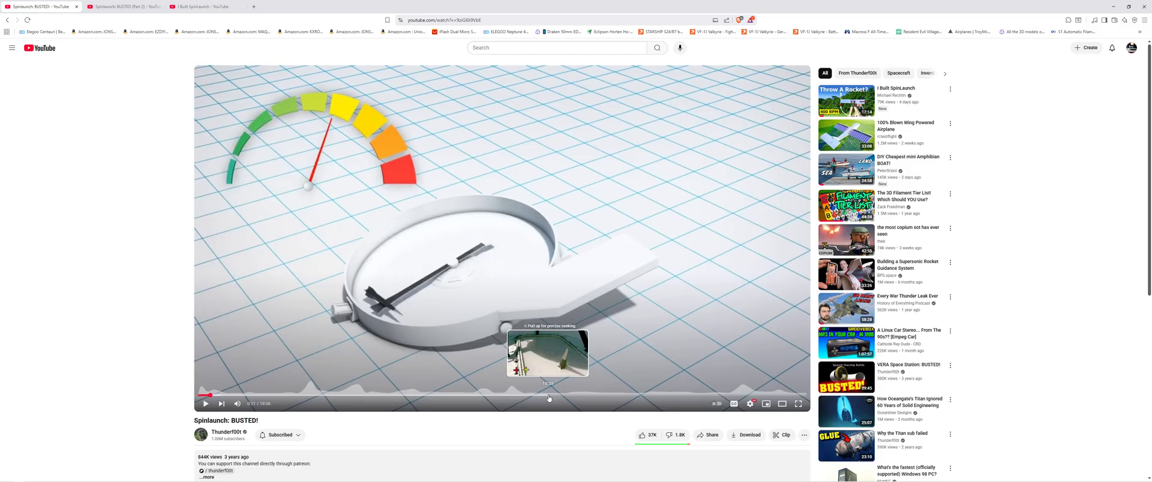
Seek BUSTED! to the projectile-impact footage, watch it shatter the target, pause, and return to I Built SpinLaunch
click(549, 395)
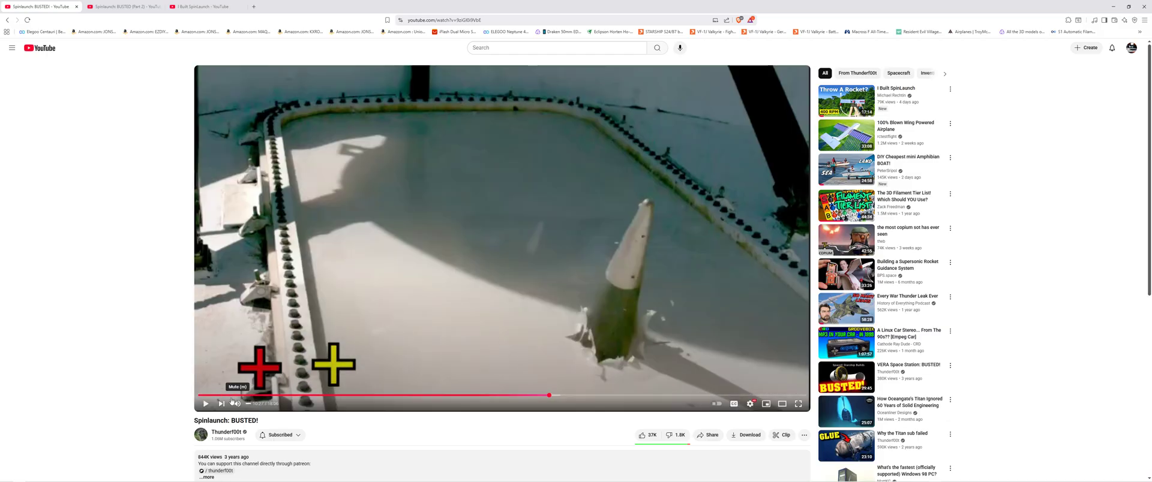
click(206, 404)
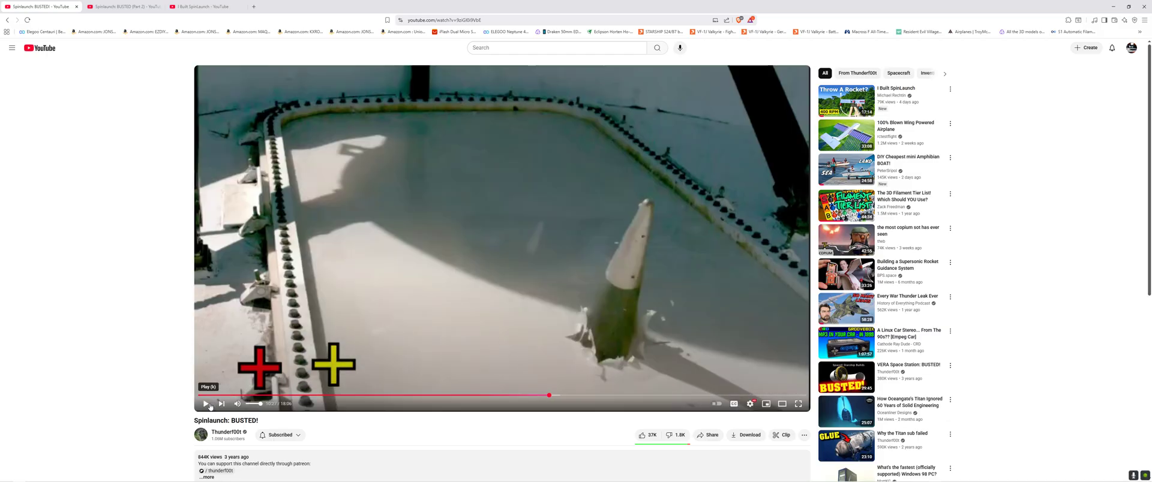
click(207, 405)
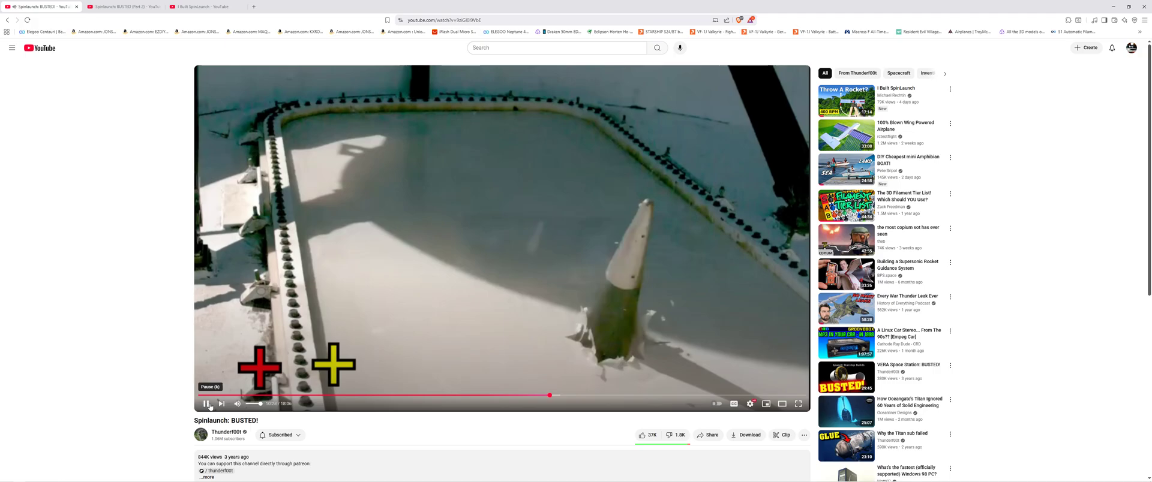
drag(335, 365, 561, 347)
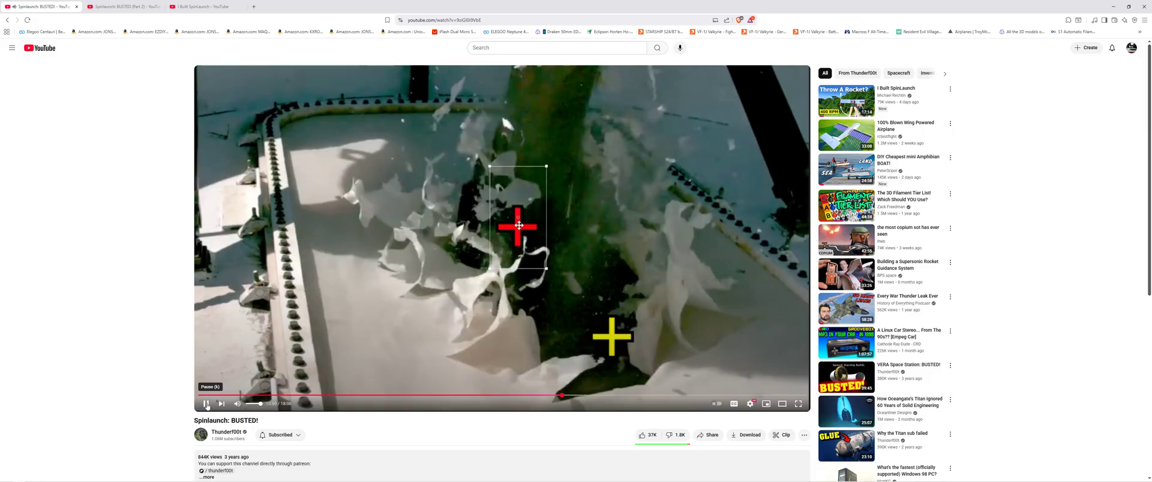
click(206, 405)
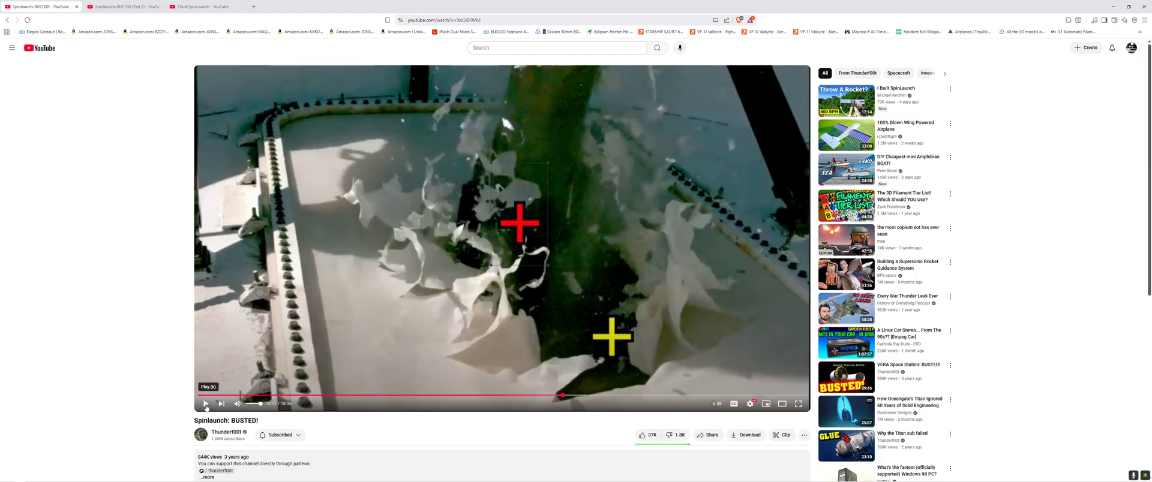
click(198, 7)
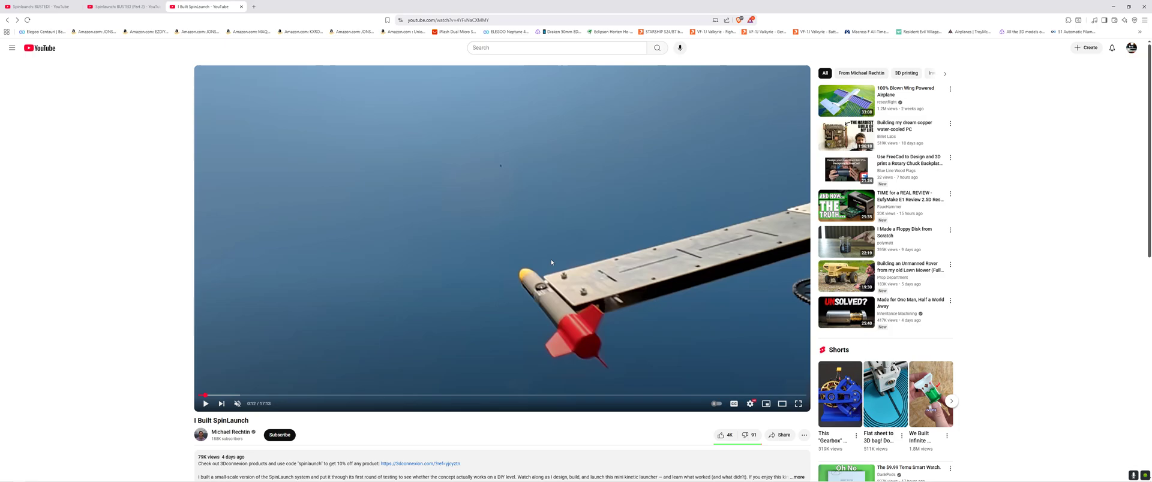
mouse_move(267, 123)
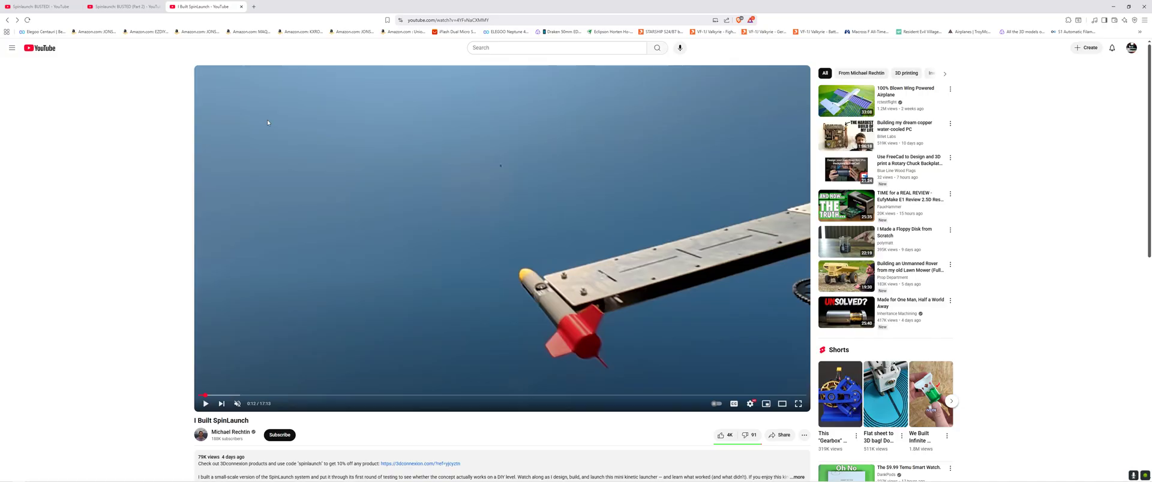
Flip between the BUSTED (Part 2) g-loadings slide and the I Built SpinLaunch launcher-arm shot
click(124, 7)
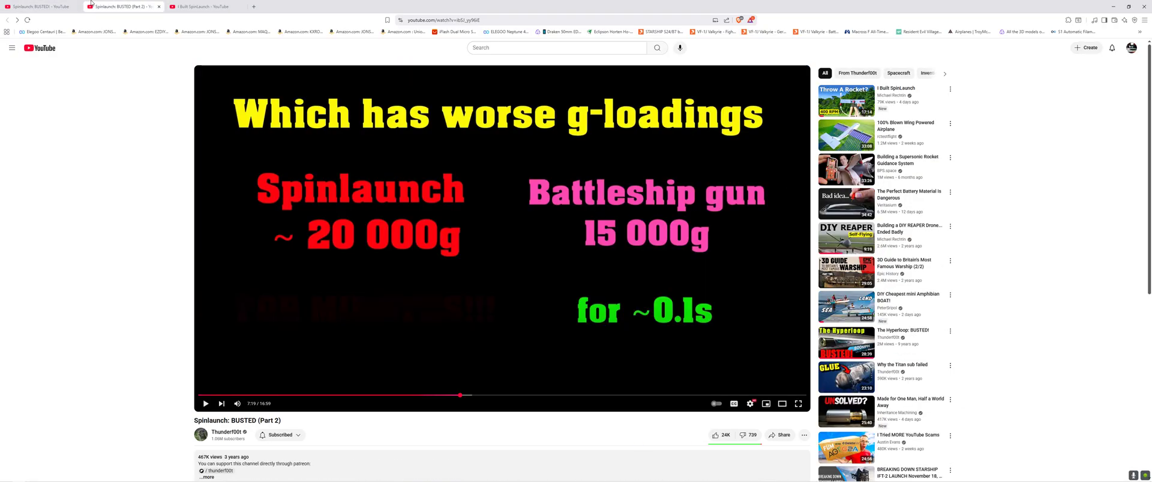
click(206, 6)
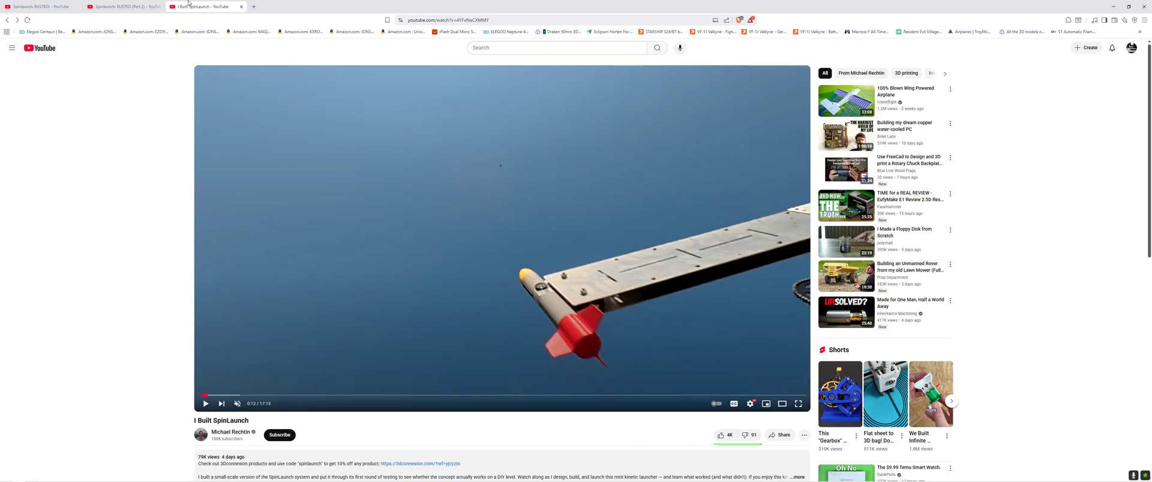
click(122, 7)
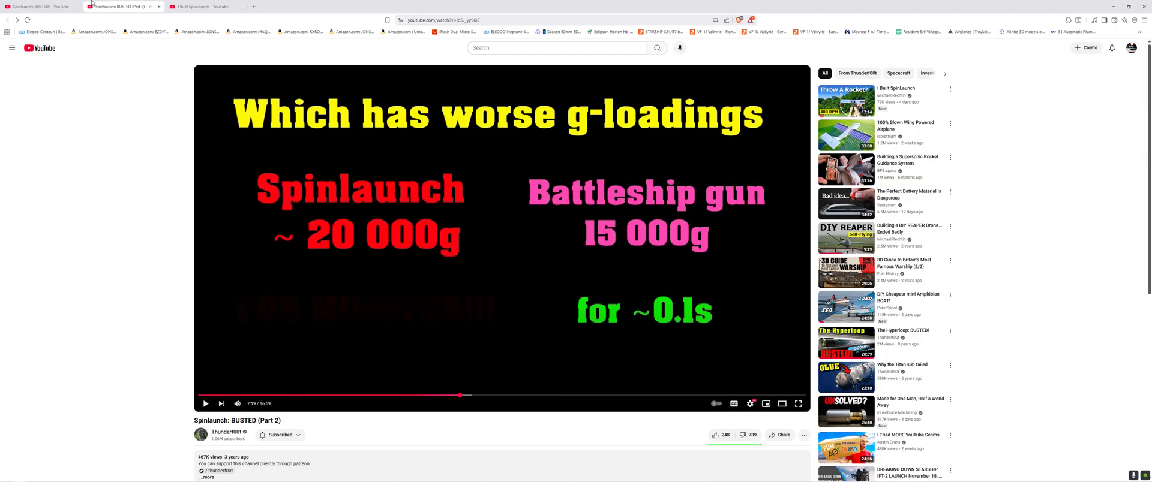
mouse_move(659, 248)
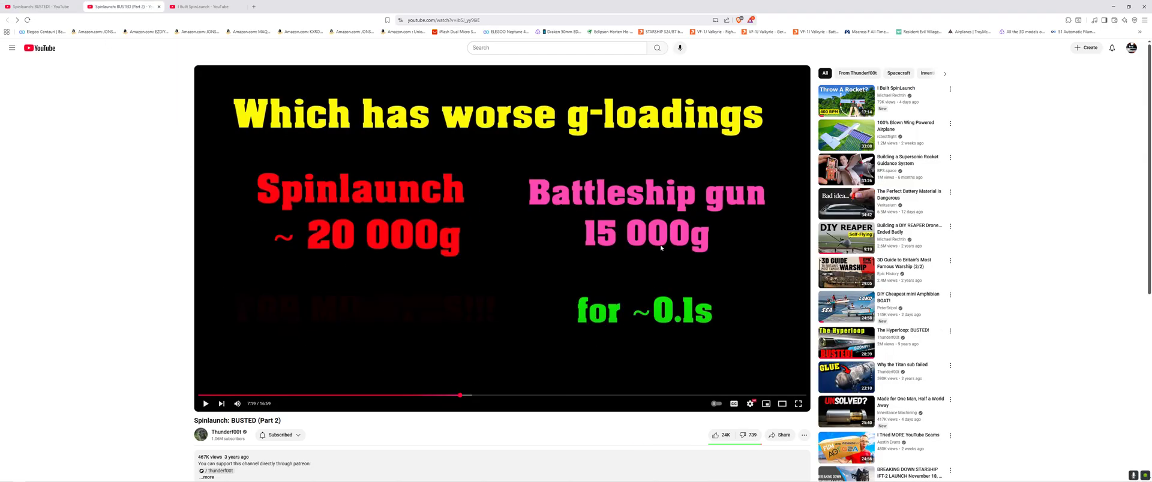
mouse_move(515, 220)
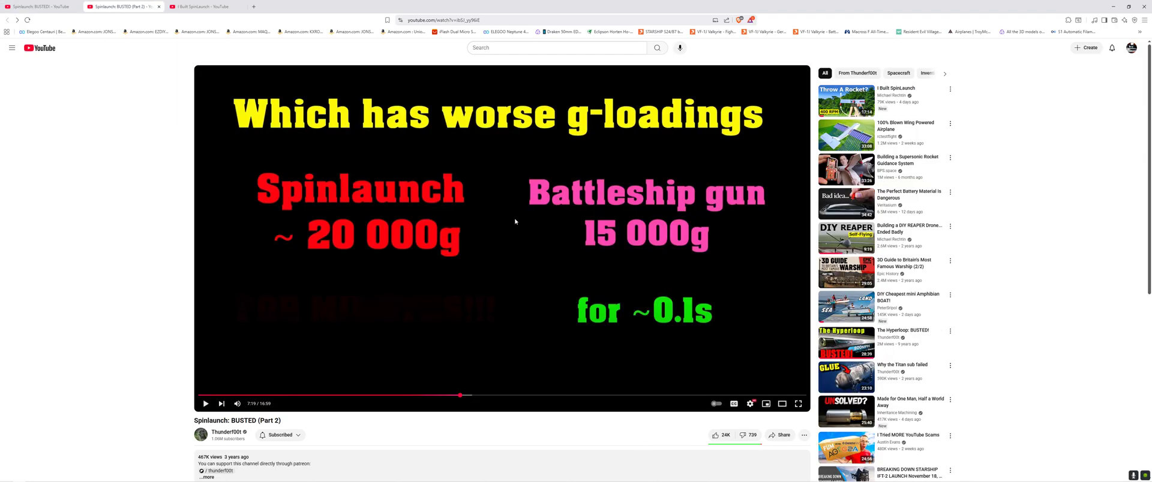
click(202, 7)
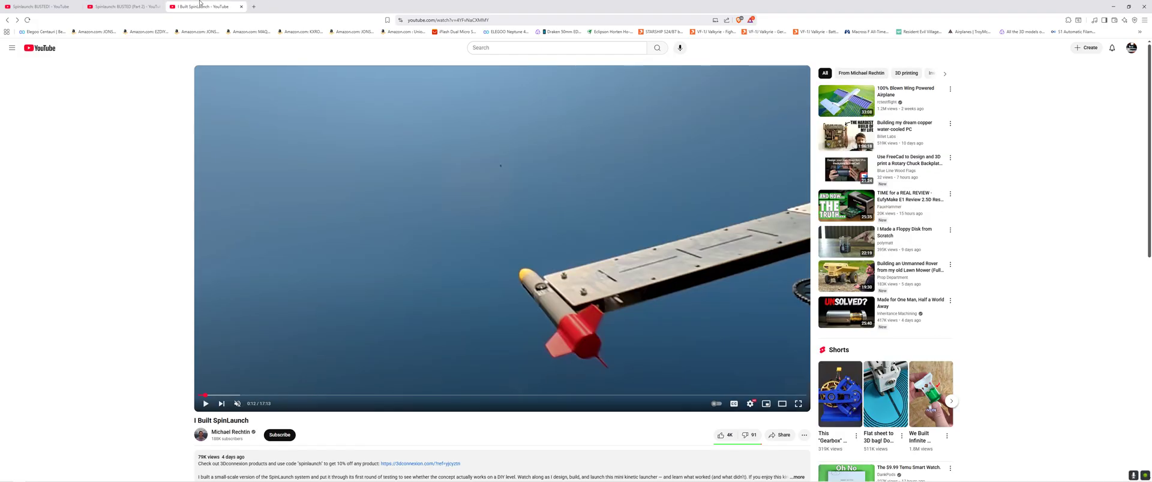
mouse_move(650, 351)
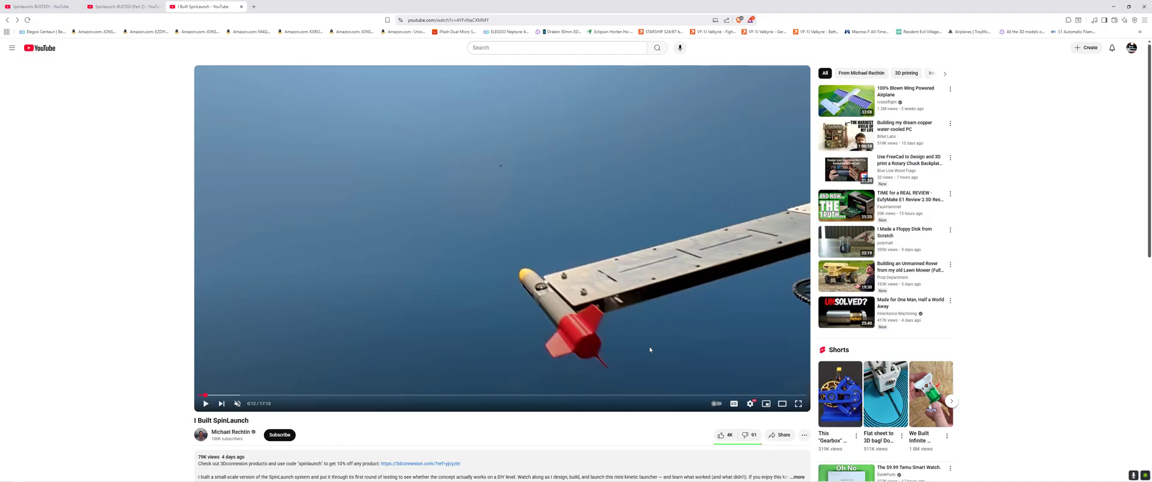
mouse_move(534, 266)
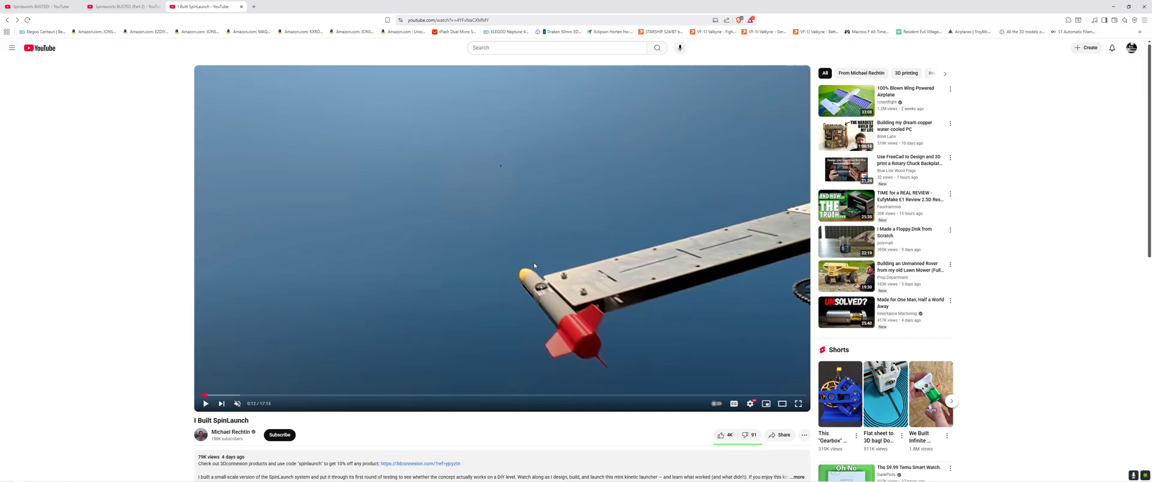
mouse_move(681, 288)
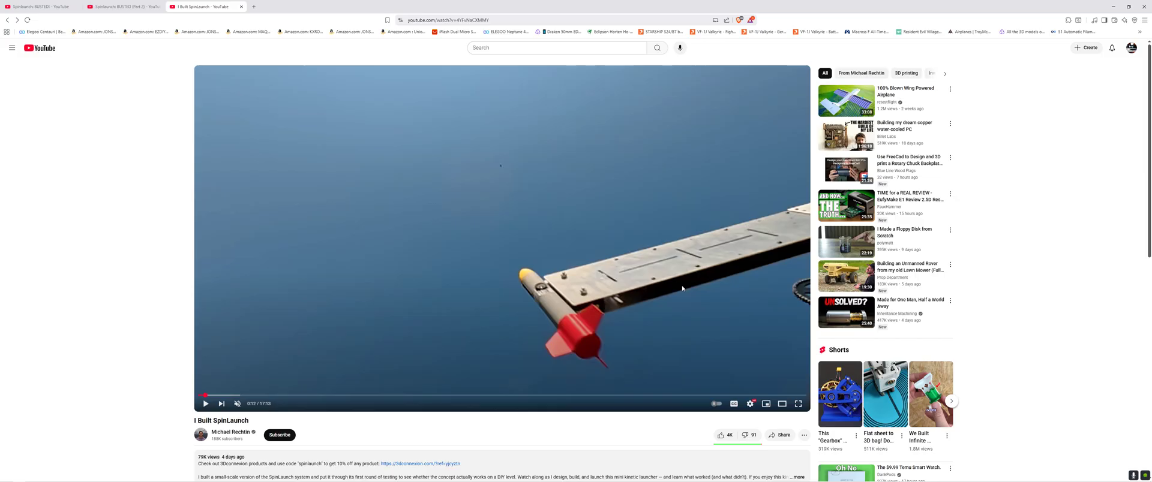
mouse_move(598, 297)
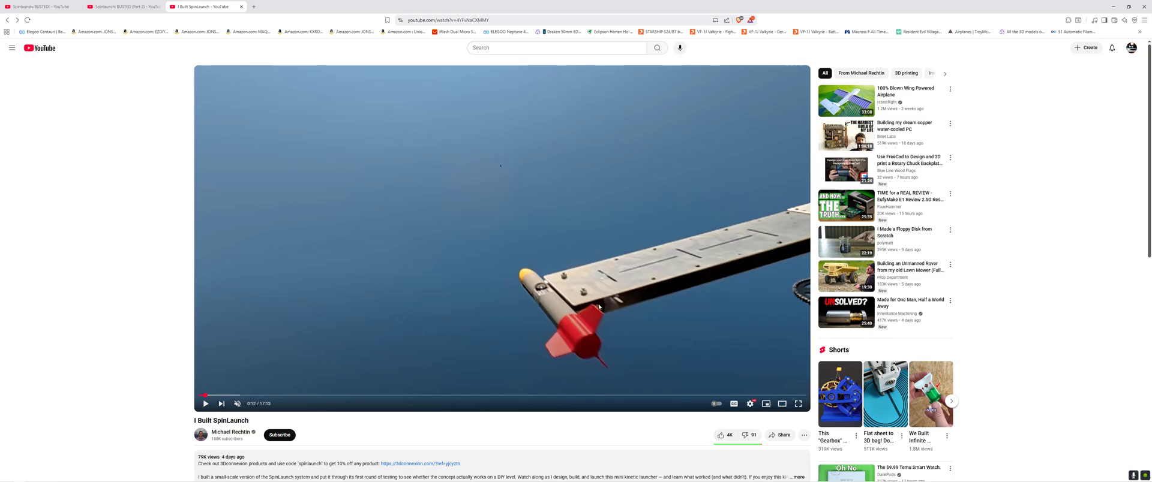
mouse_move(666, 264)
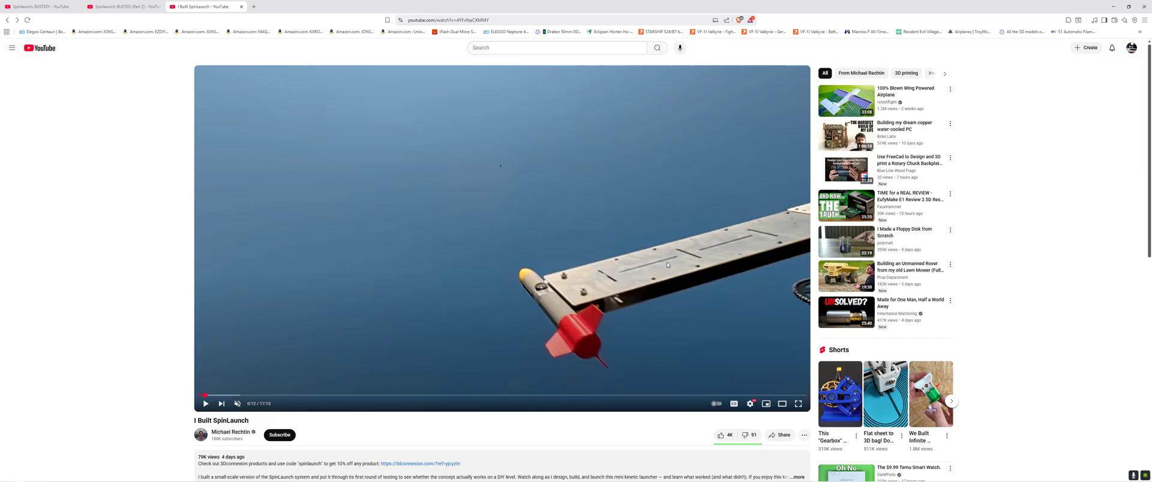
mouse_move(136, 29)
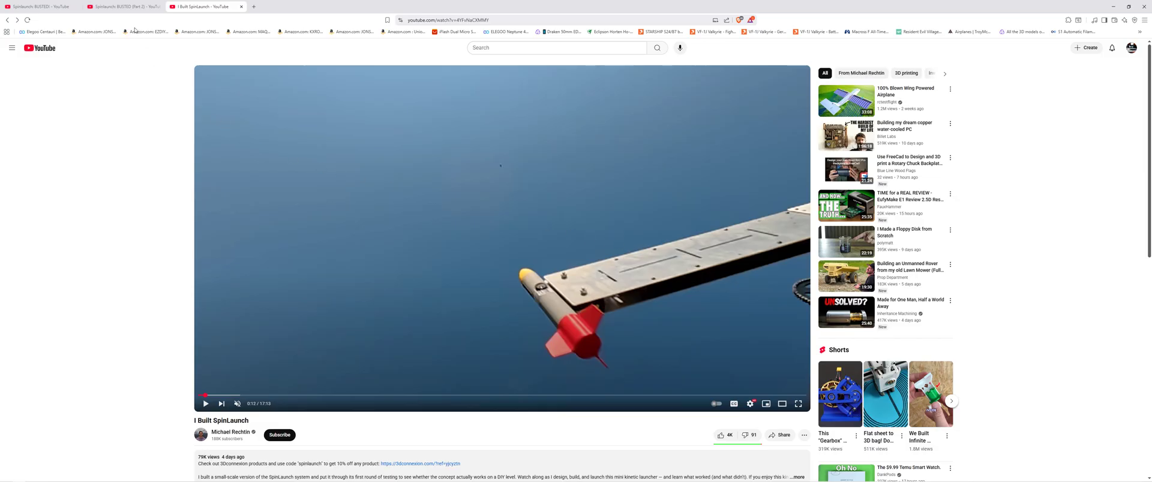
click(122, 7)
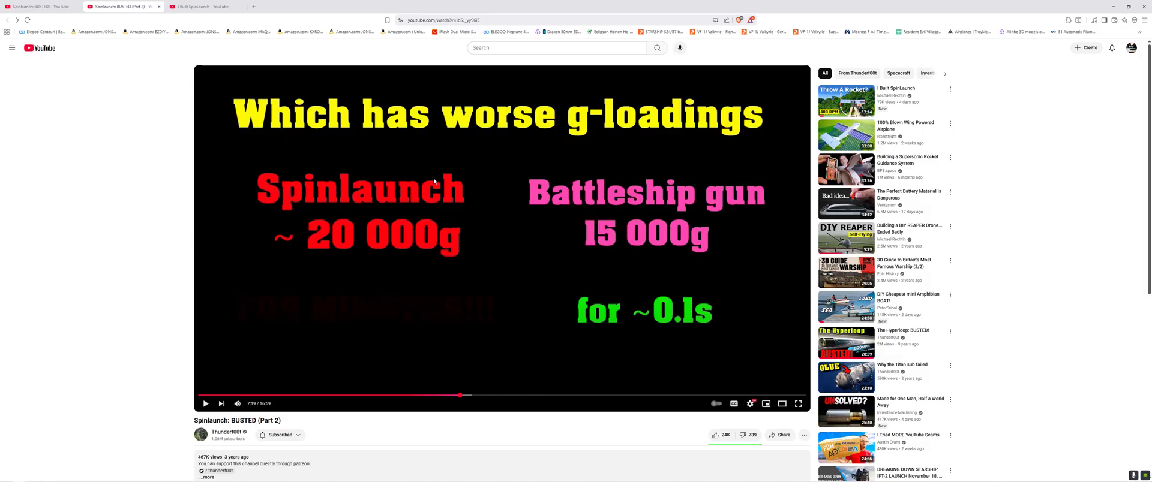
mouse_move(395, 295)
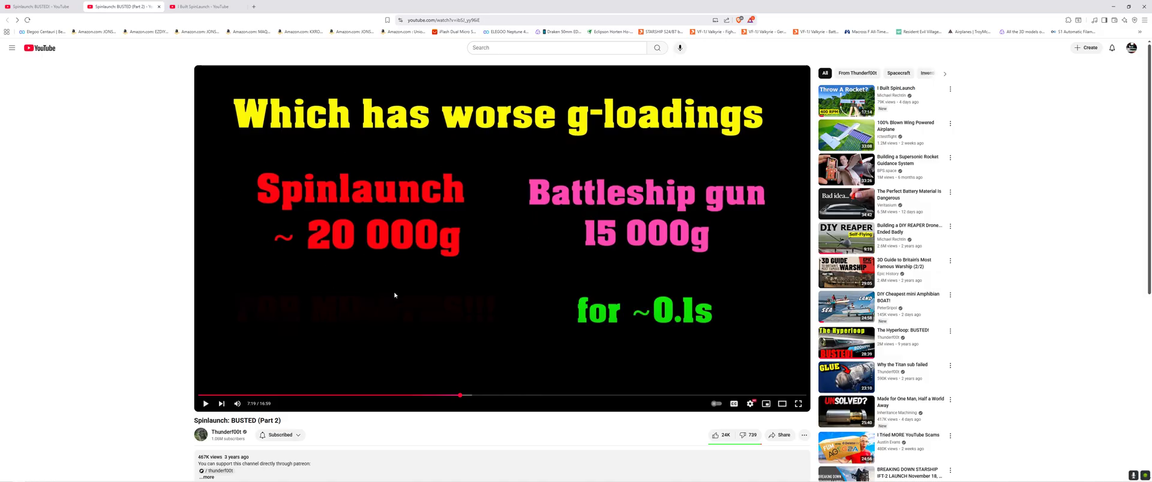
mouse_move(306, 191)
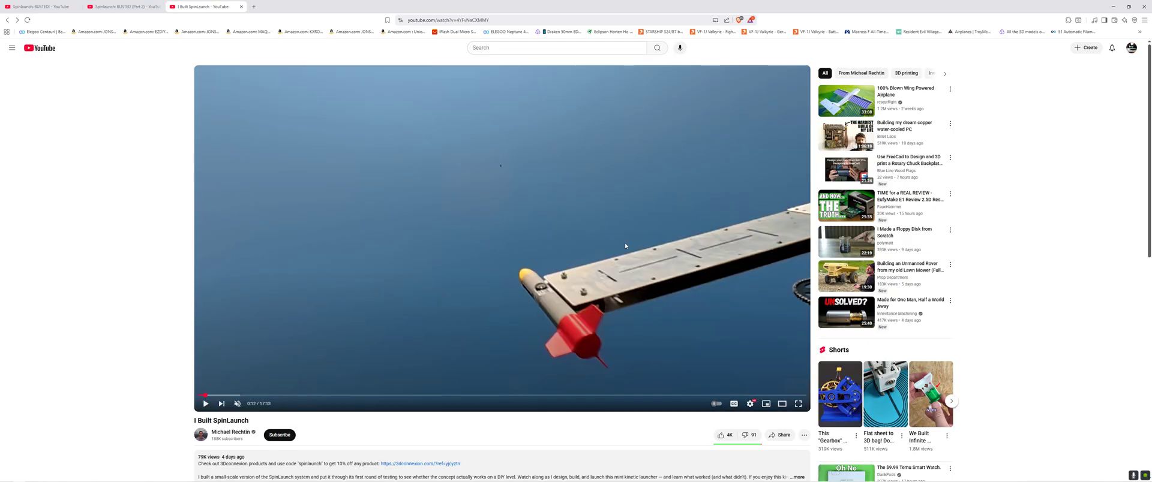
Play the DIY launcher clip until the projectile flies off the arm, pause, and switch to Part 2
click(206, 404)
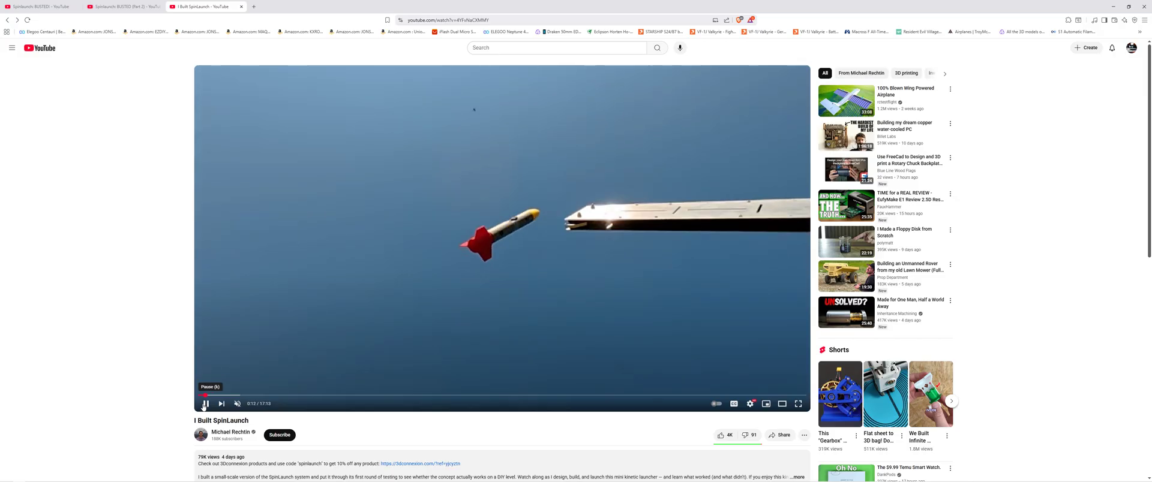
click(206, 404)
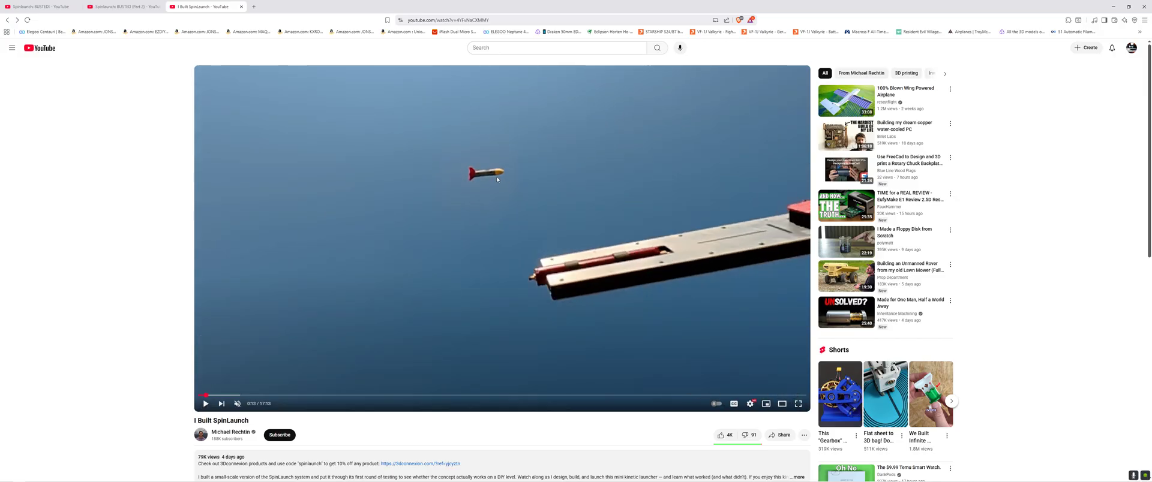
click(121, 7)
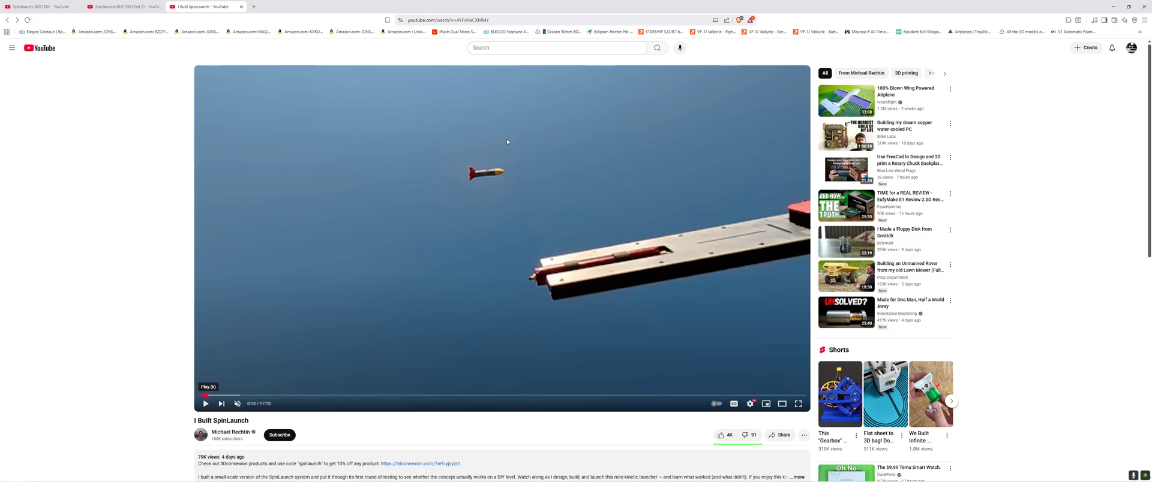
mouse_move(446, 277)
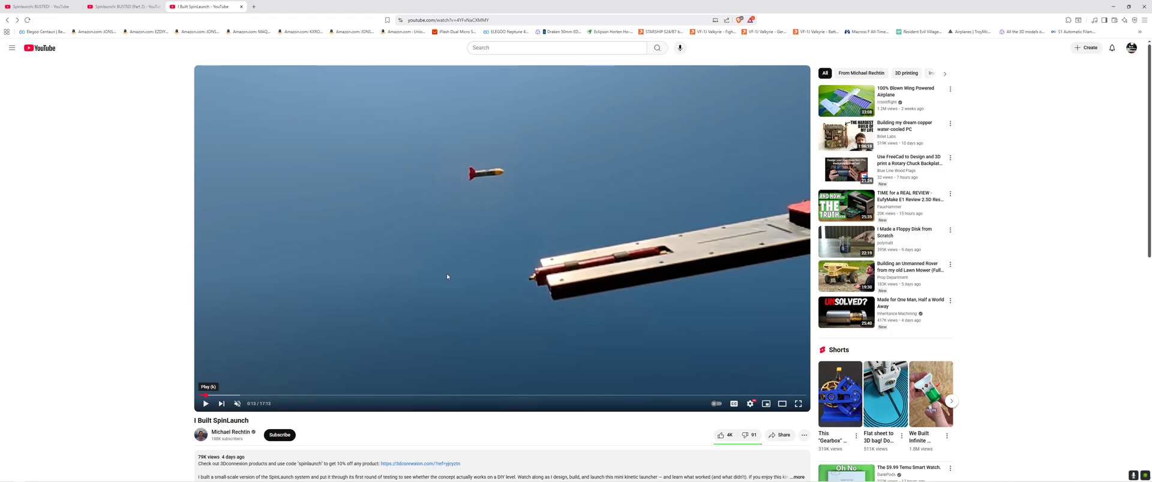
mouse_move(531, 132)
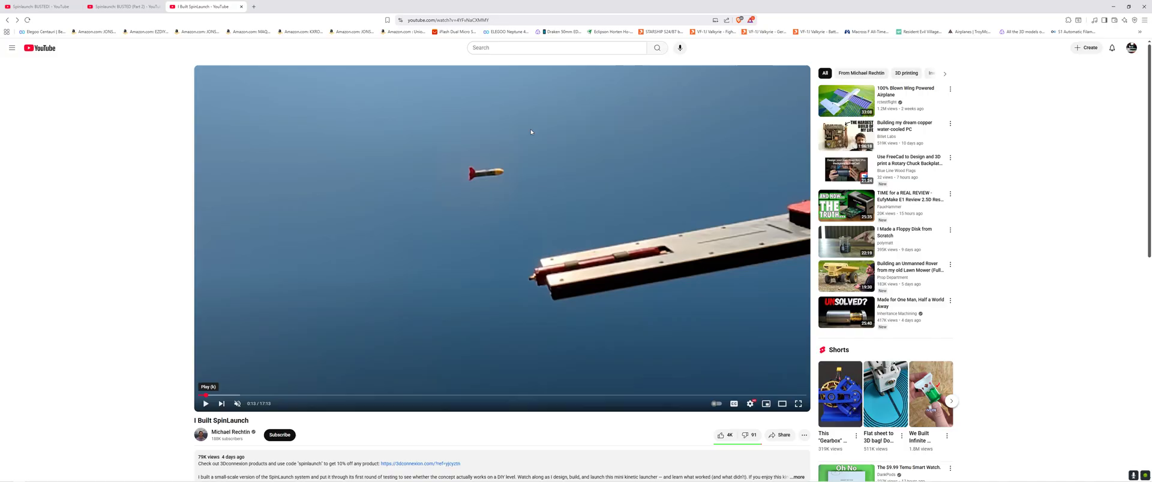
mouse_move(595, 151)
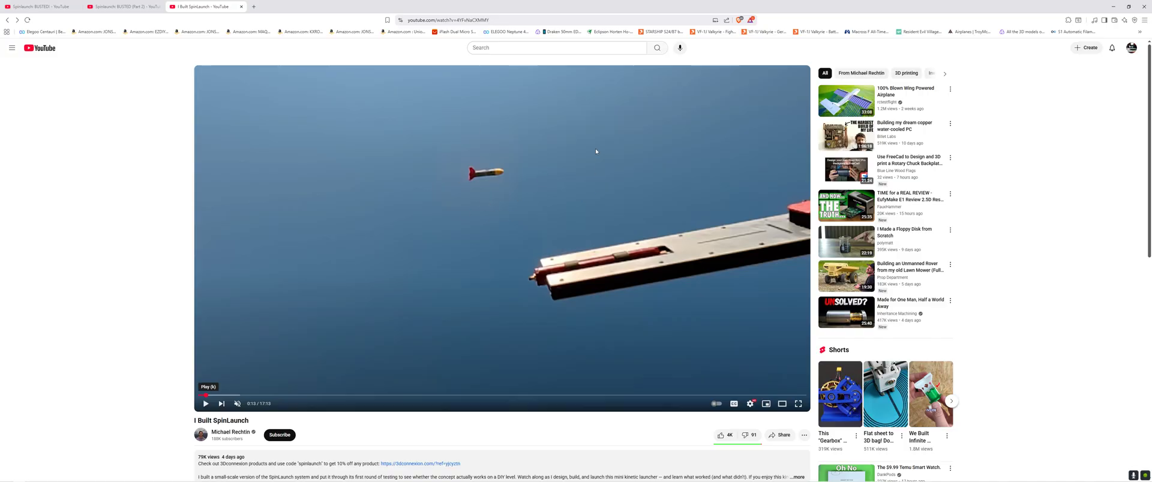
mouse_move(585, 135)
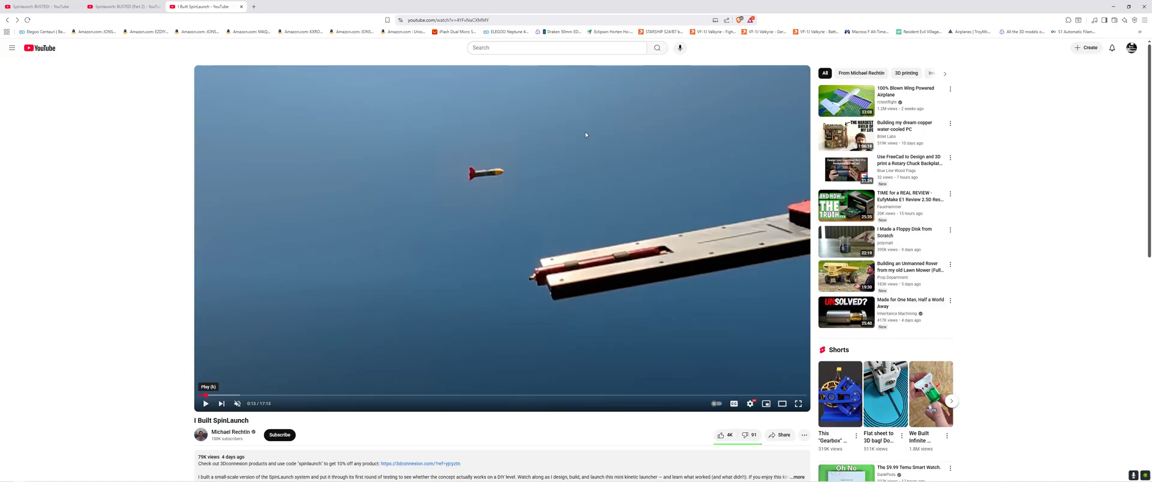
mouse_move(579, 134)
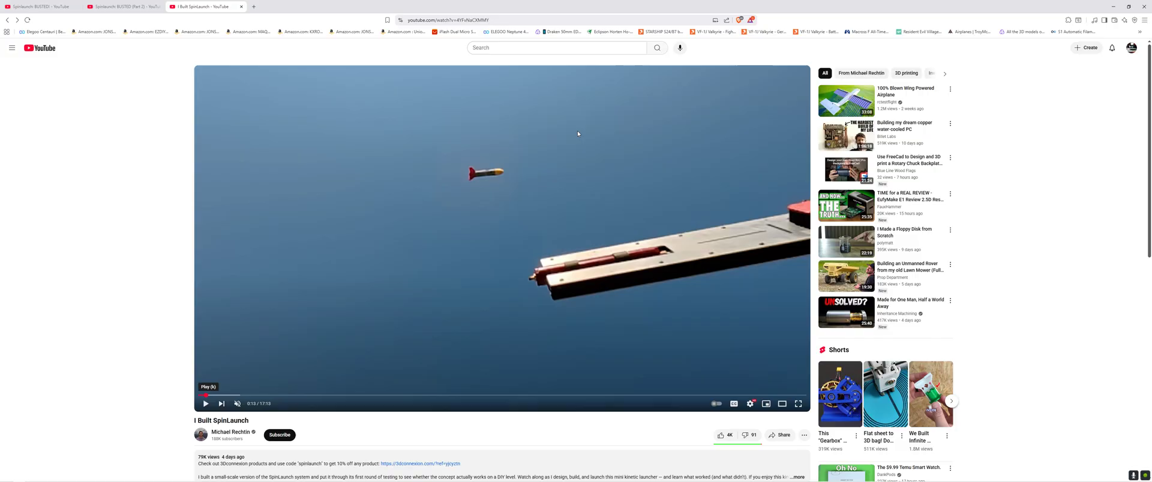
Show Spinlaunch: BUSTED (Part 2) at its 20 000g vs 15 000g battleship-gun comparison slide
click(122, 7)
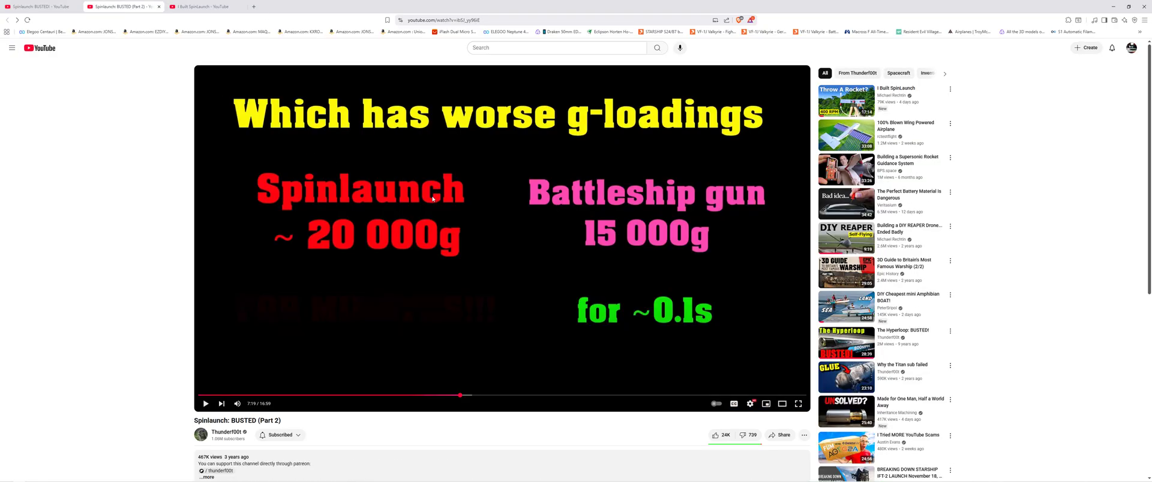
mouse_move(670, 255)
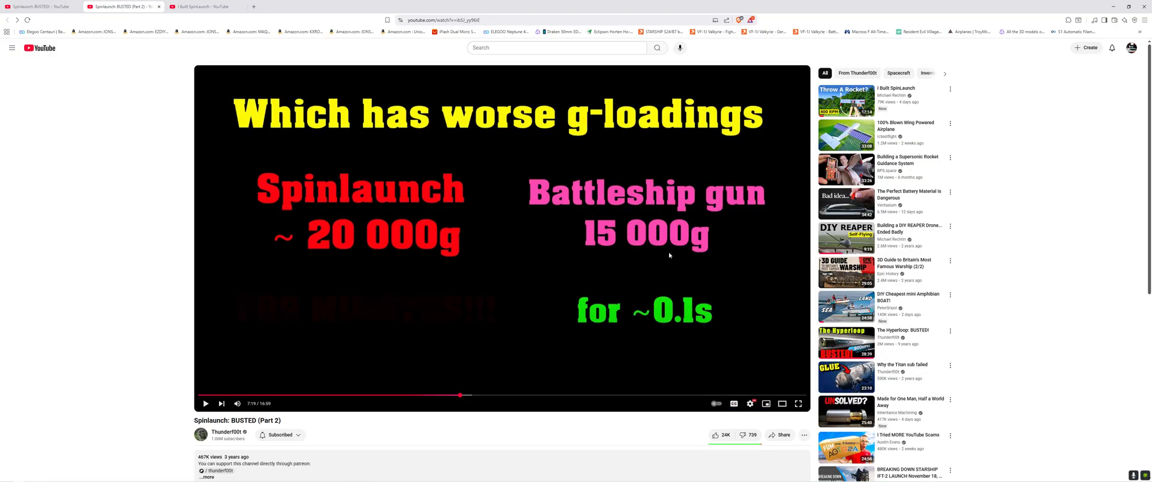
mouse_move(560, 259)
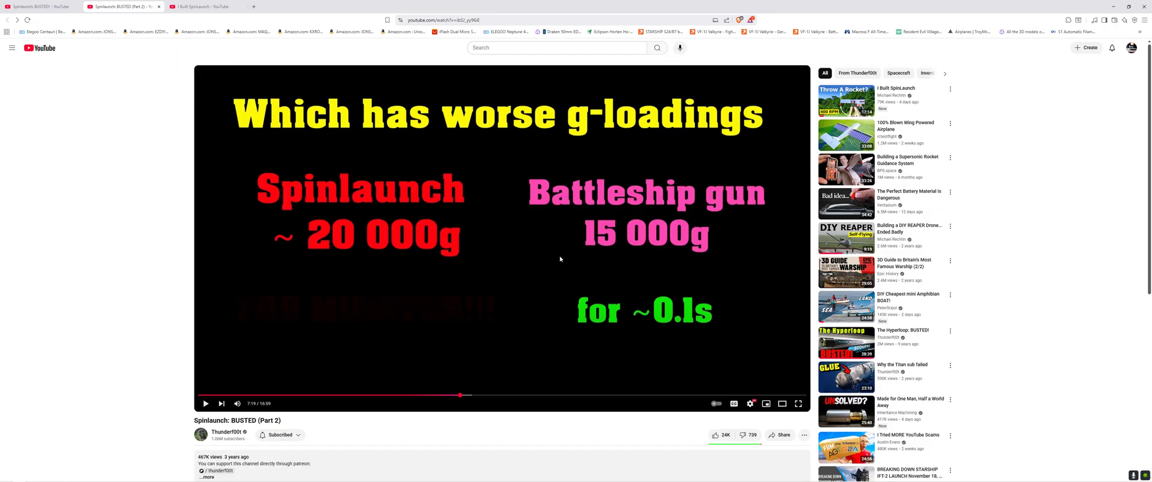
mouse_move(558, 395)
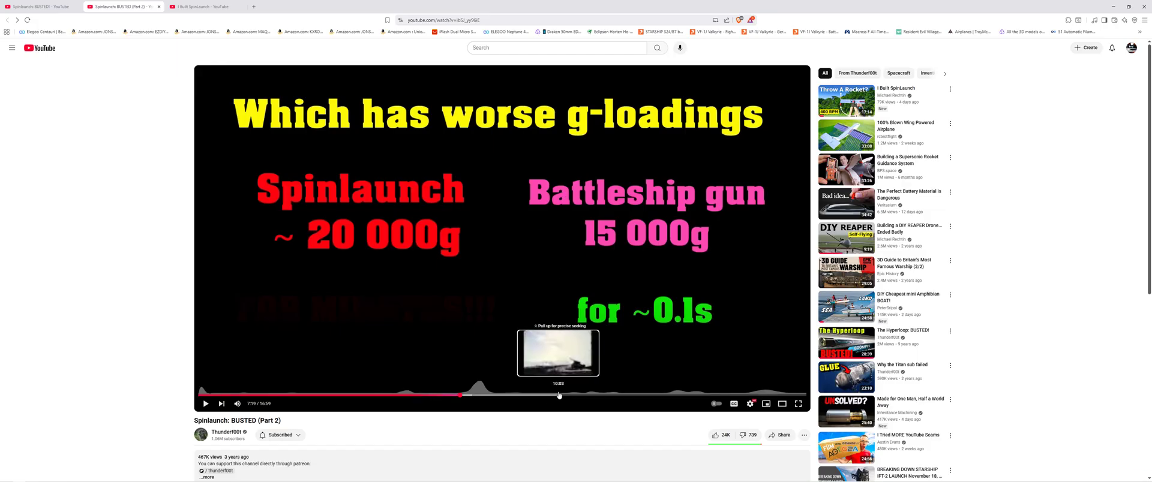
mouse_move(611, 398)
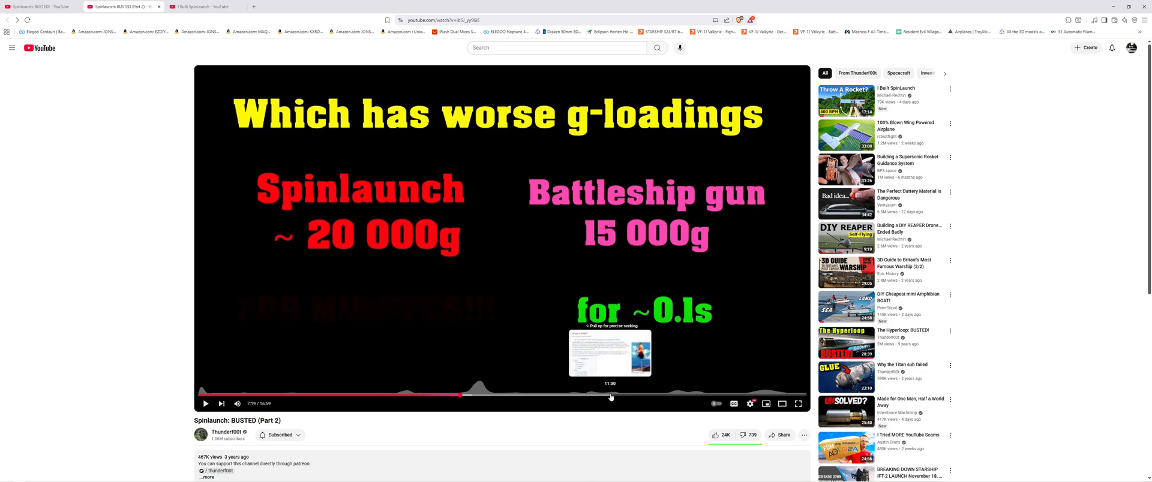
mouse_move(611, 398)
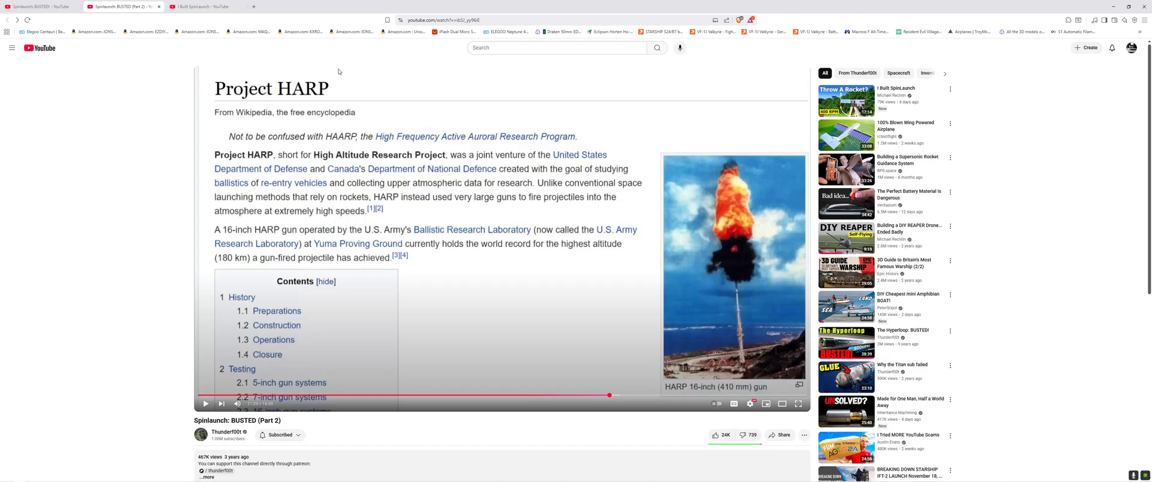
mouse_move(712, 322)
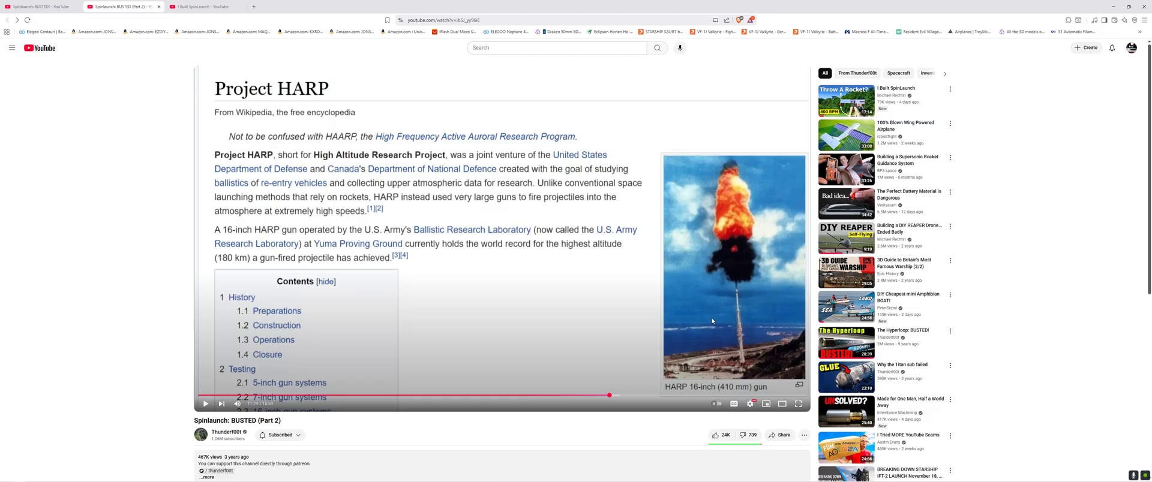
mouse_move(756, 274)
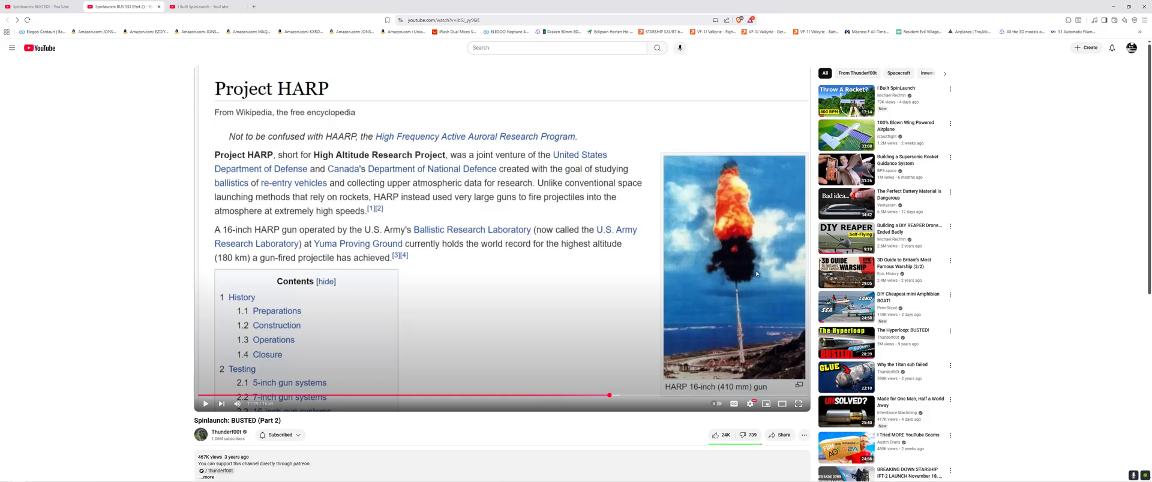
mouse_move(758, 300)
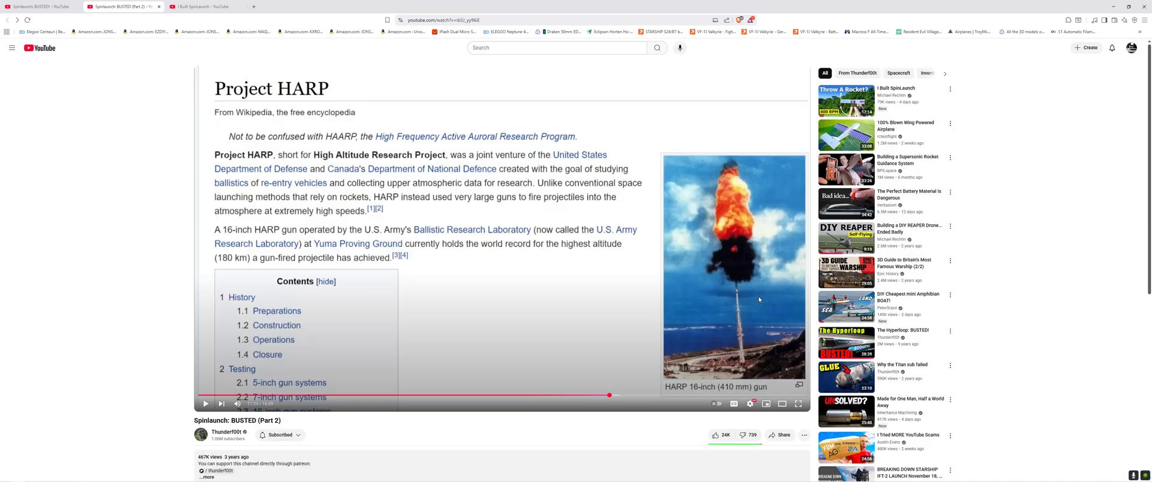
mouse_move(550, 396)
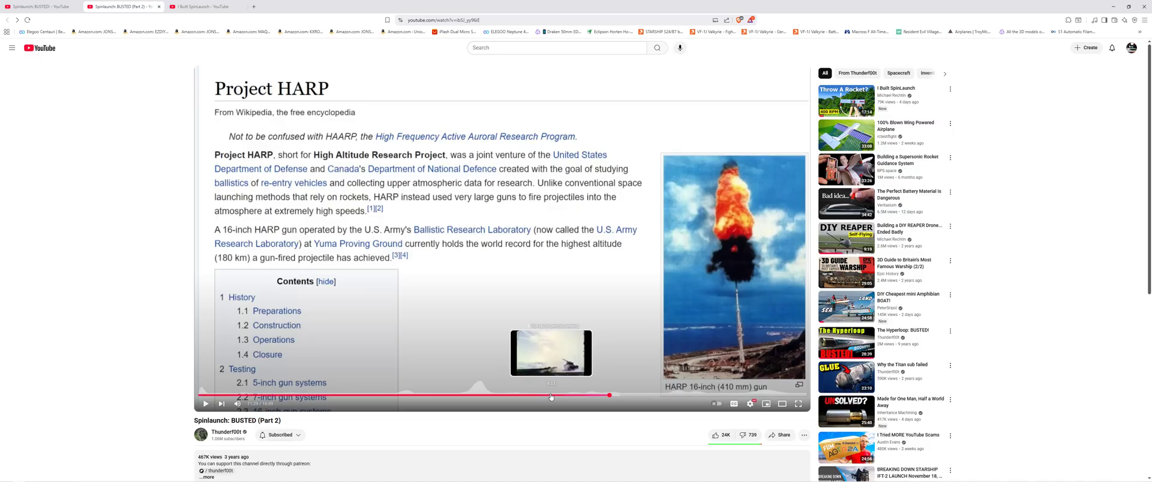
mouse_move(469, 396)
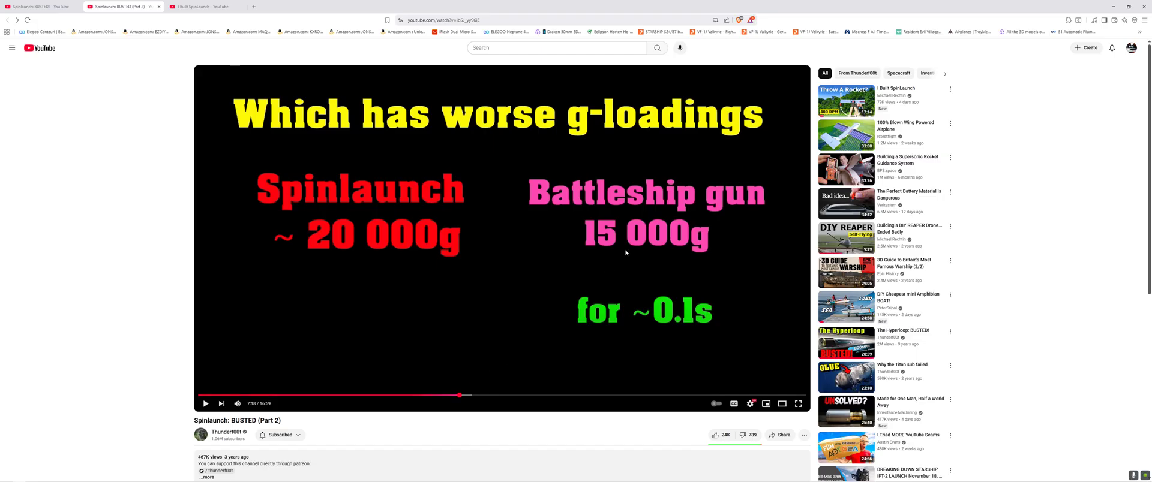
mouse_move(609, 248)
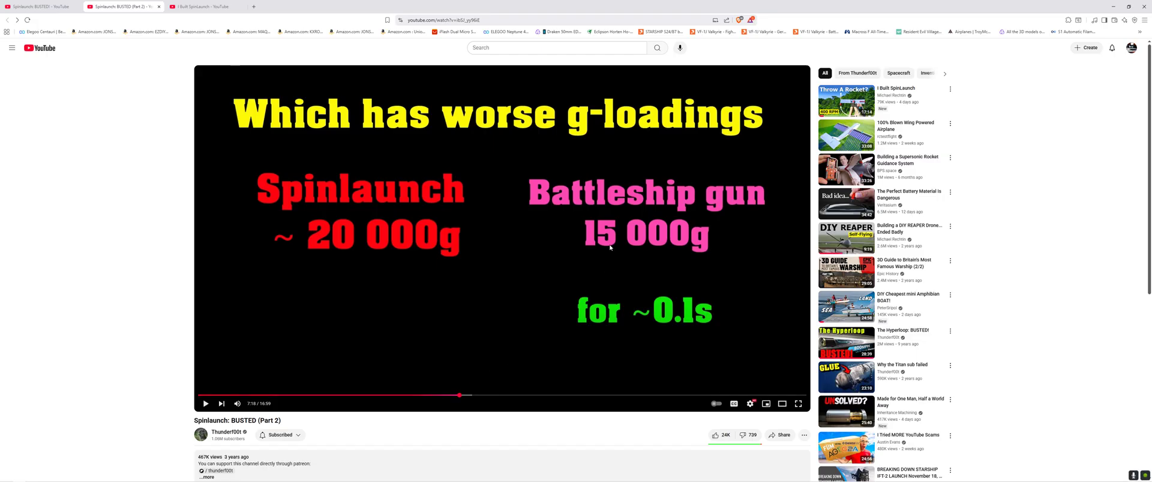
mouse_move(263, 178)
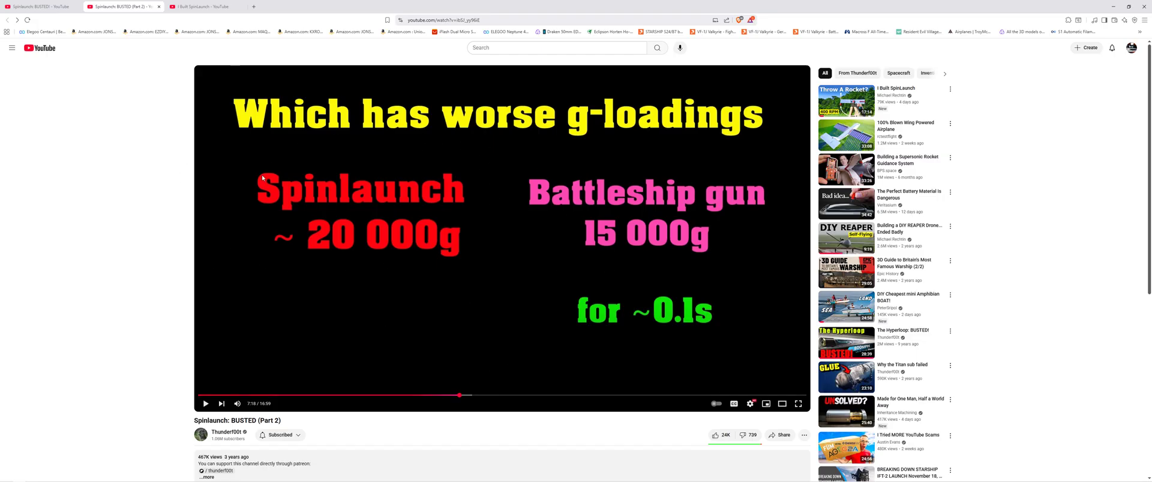
mouse_move(289, 215)
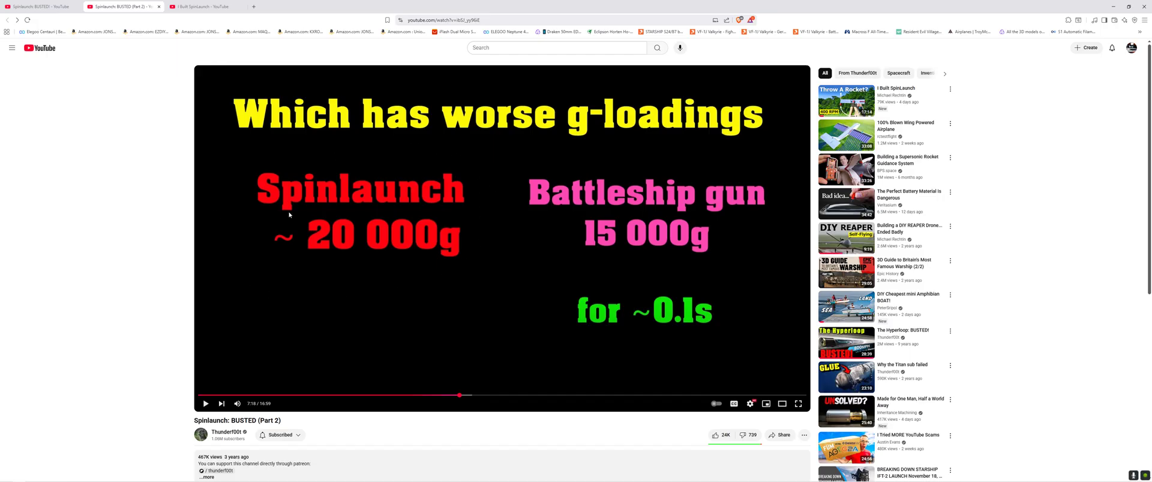
mouse_move(664, 264)
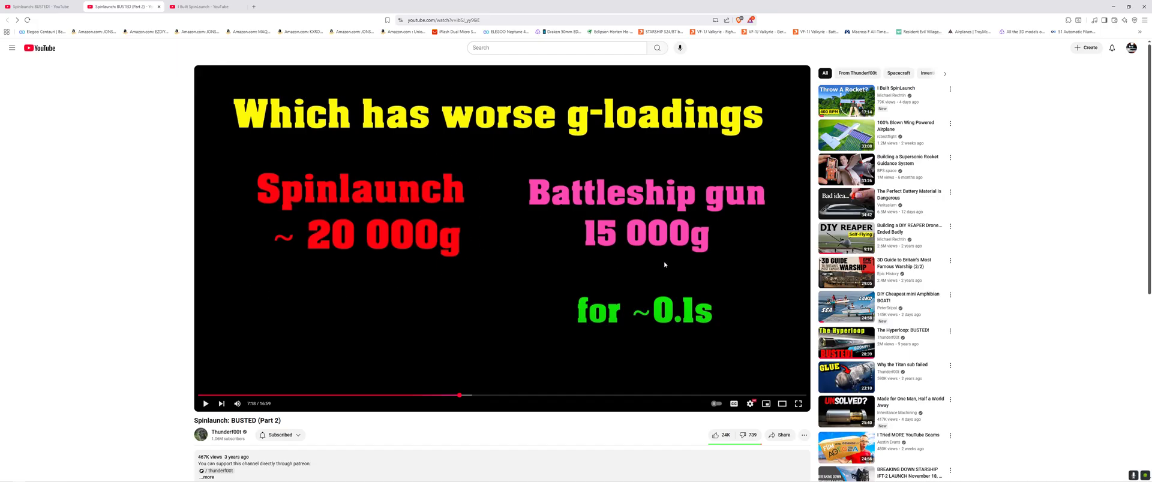
mouse_move(650, 283)
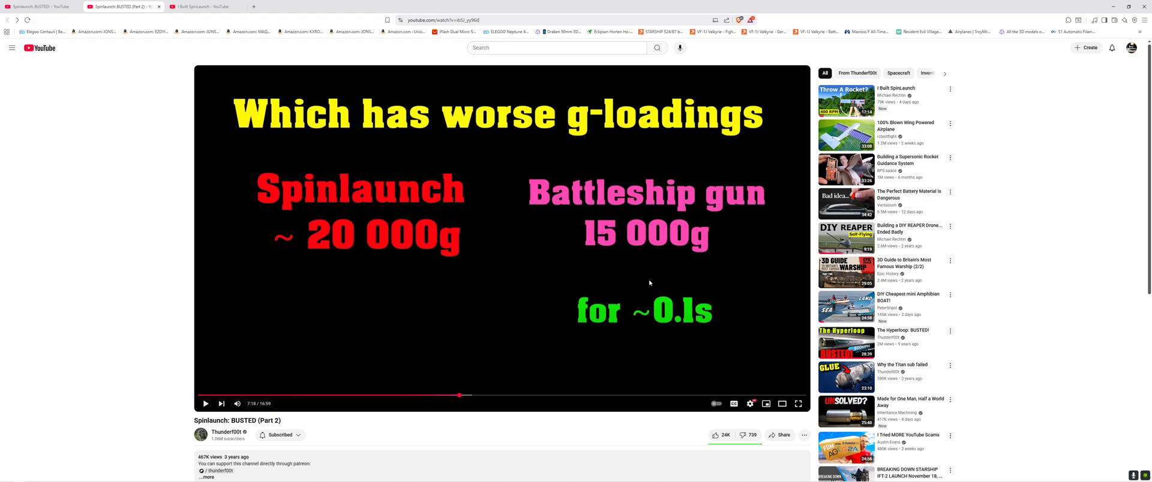
mouse_move(667, 322)
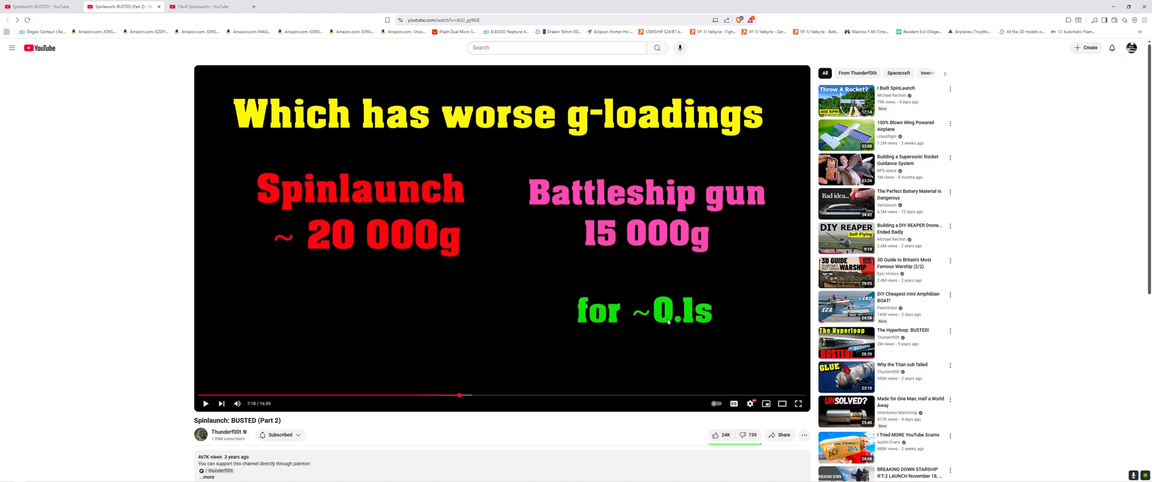
mouse_move(481, 394)
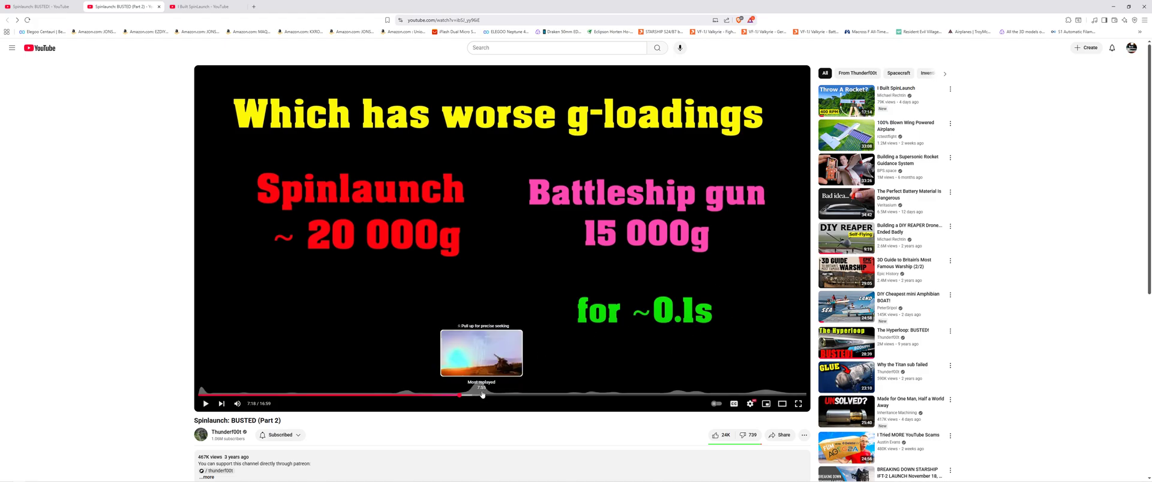
mouse_move(471, 396)
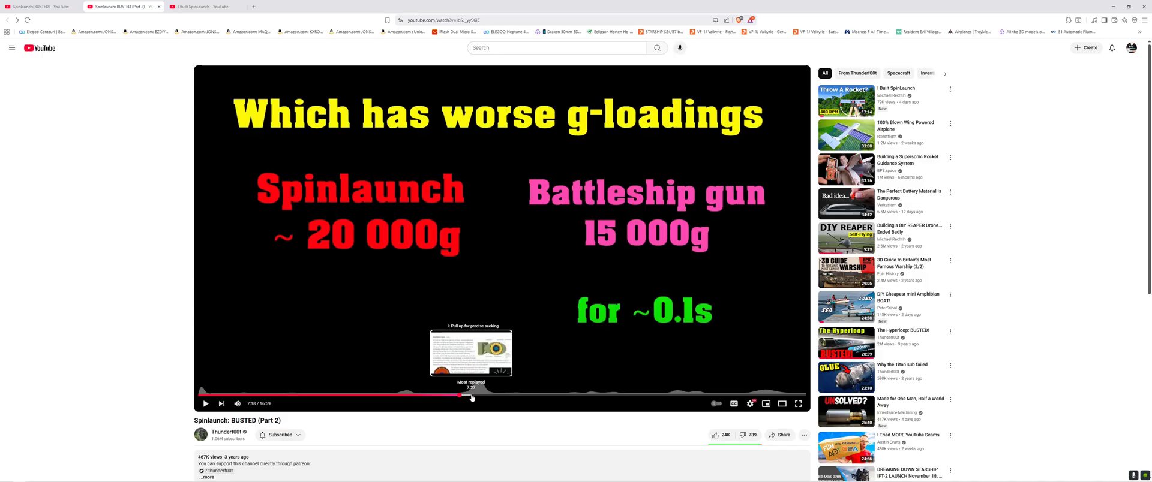
mouse_move(467, 397)
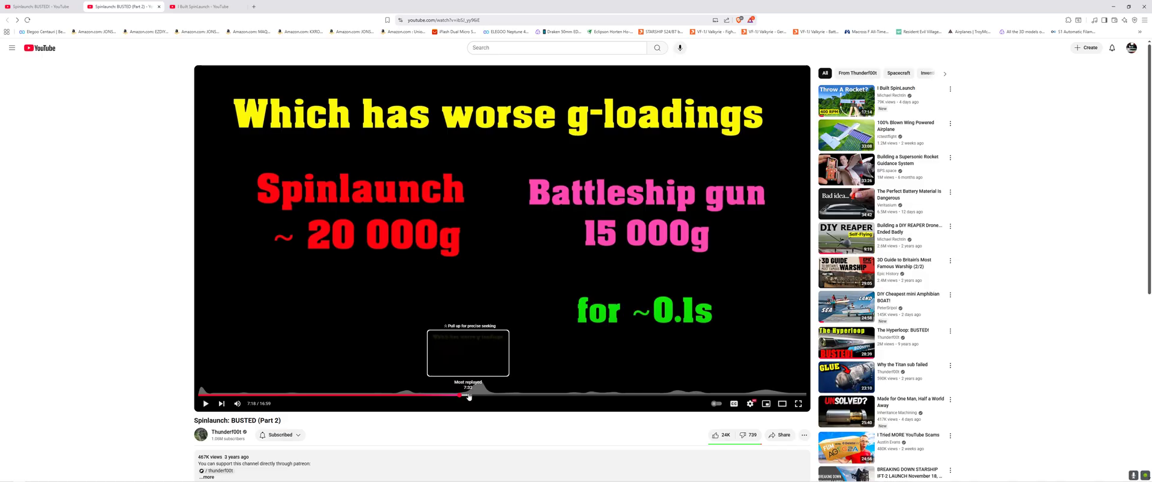
Seek Part 2 past the g-loadings slide to the Fat Man implosion-bomb article around 7:20
click(469, 392)
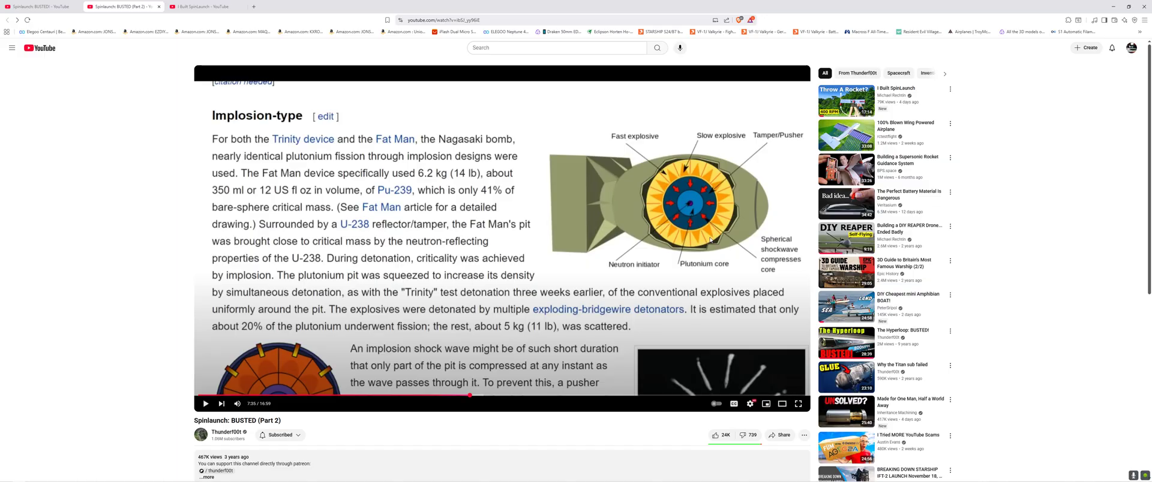
mouse_move(478, 236)
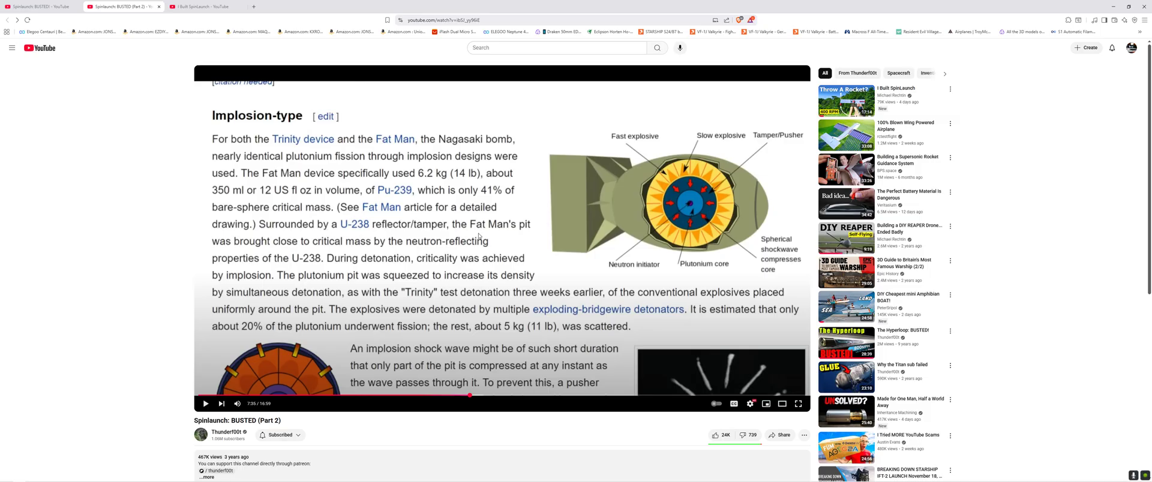
mouse_move(515, 236)
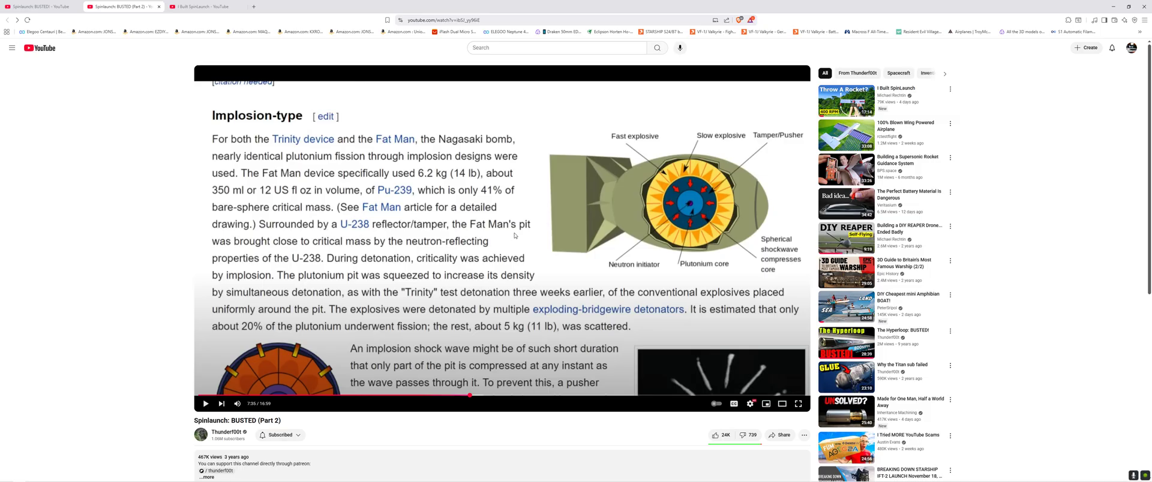
Resume Part 2 so it plays past the Fat Man slide onto the hillside gun footage
click(205, 404)
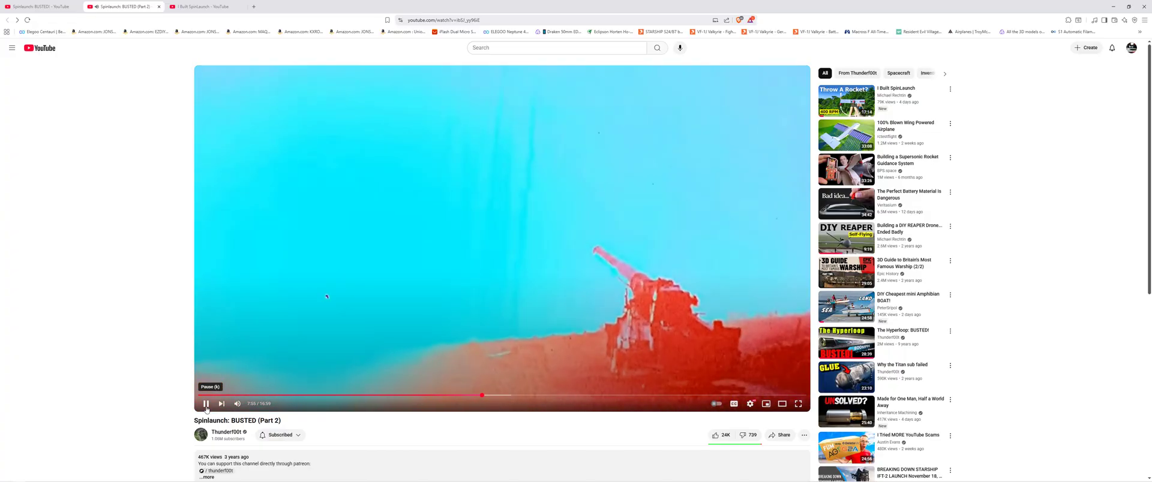
click(206, 404)
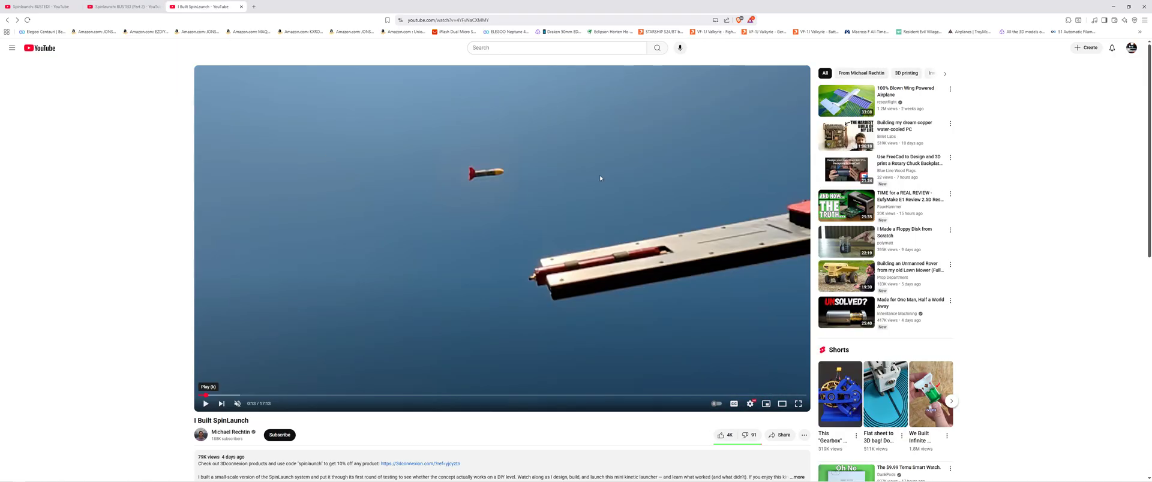
mouse_move(574, 235)
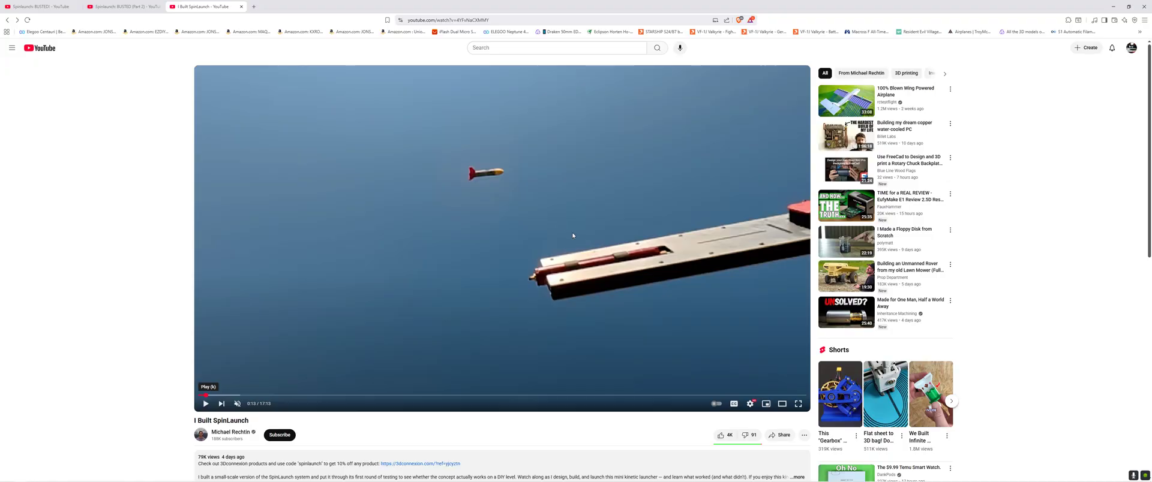
mouse_move(372, 234)
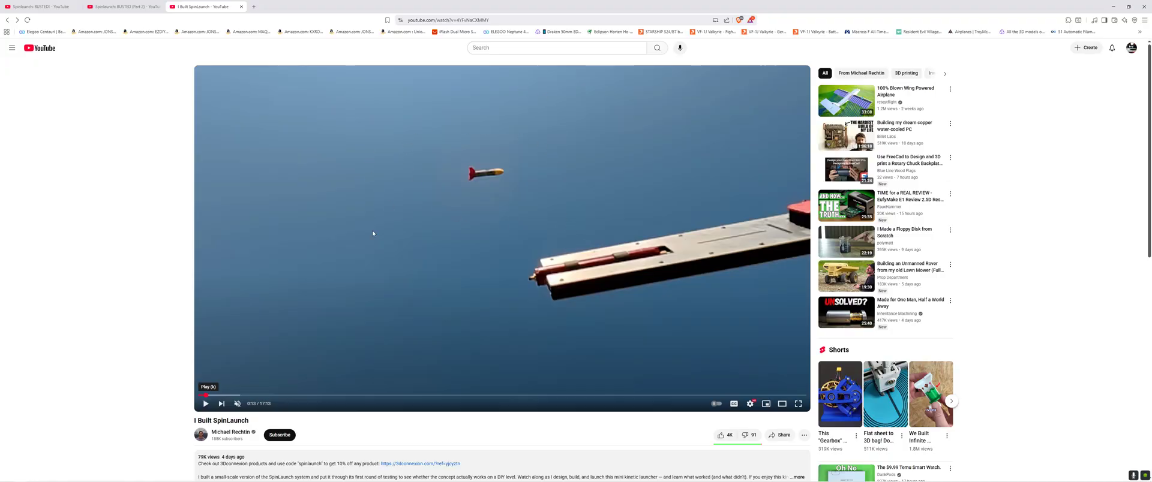
mouse_move(294, 366)
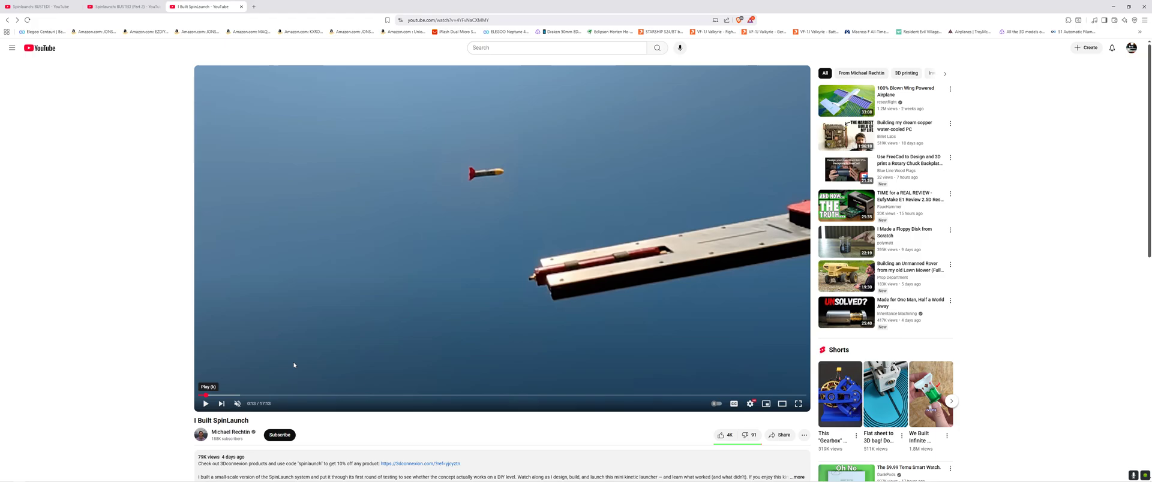
mouse_move(218, 395)
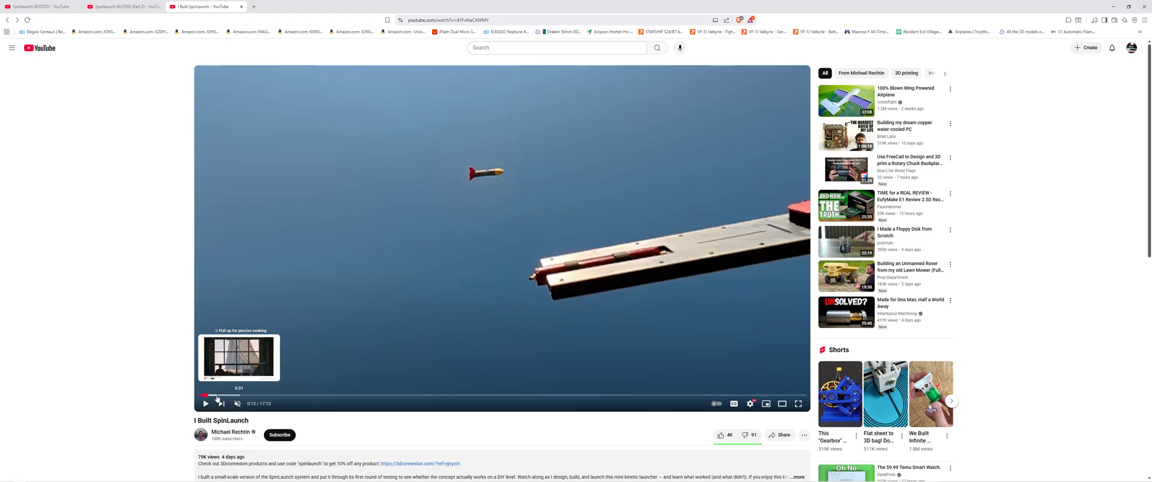
mouse_move(205, 396)
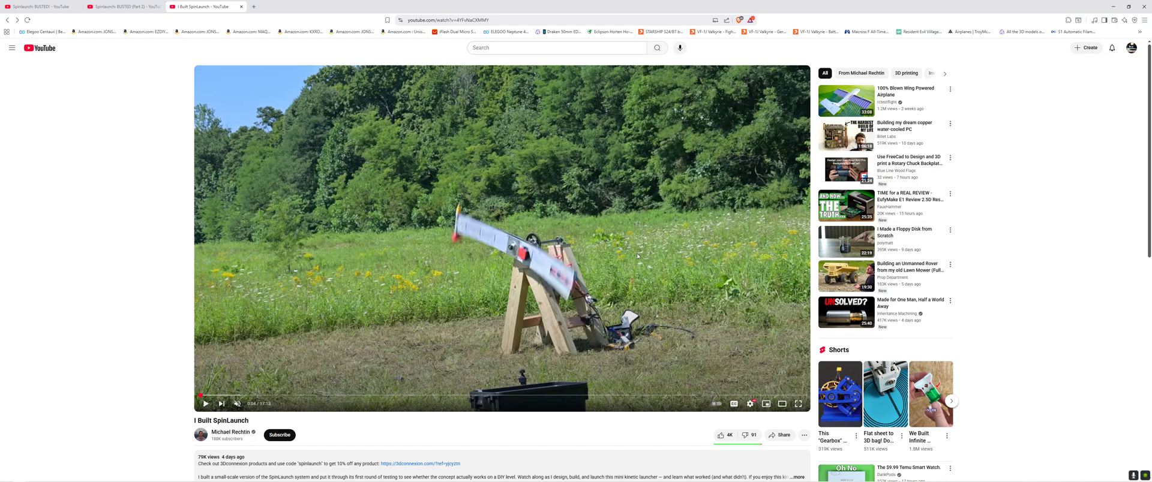
mouse_move(502, 363)
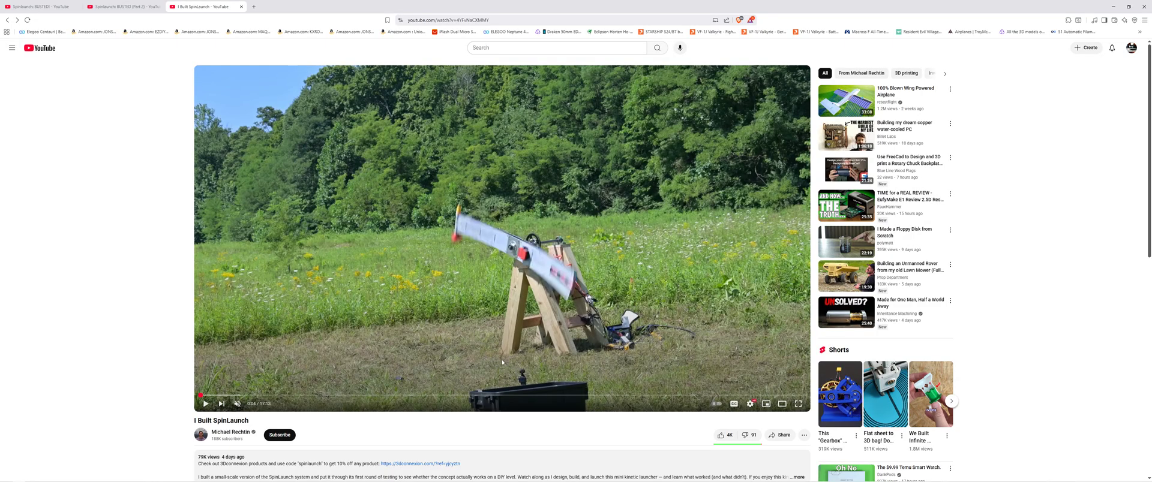
mouse_move(579, 142)
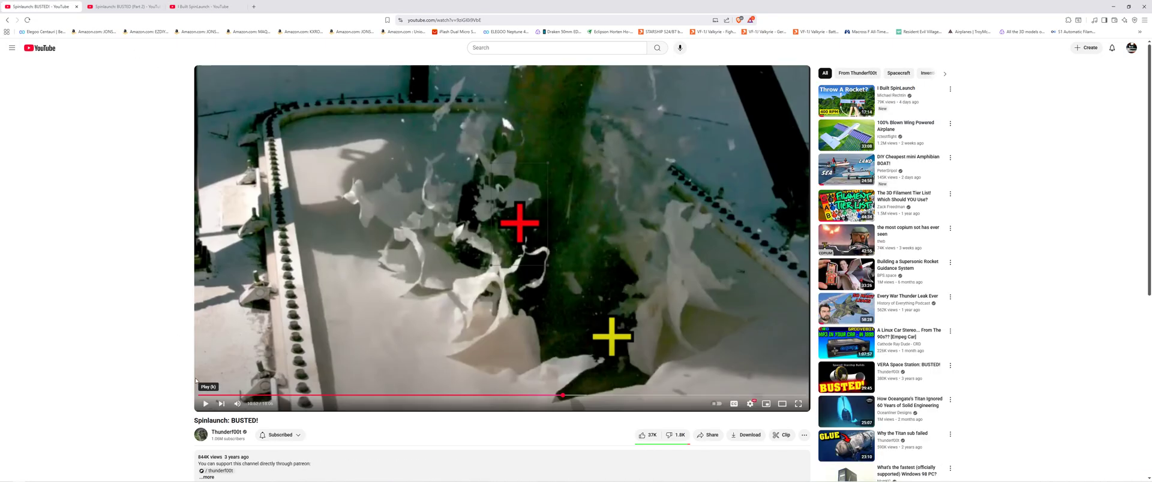
mouse_move(259, 396)
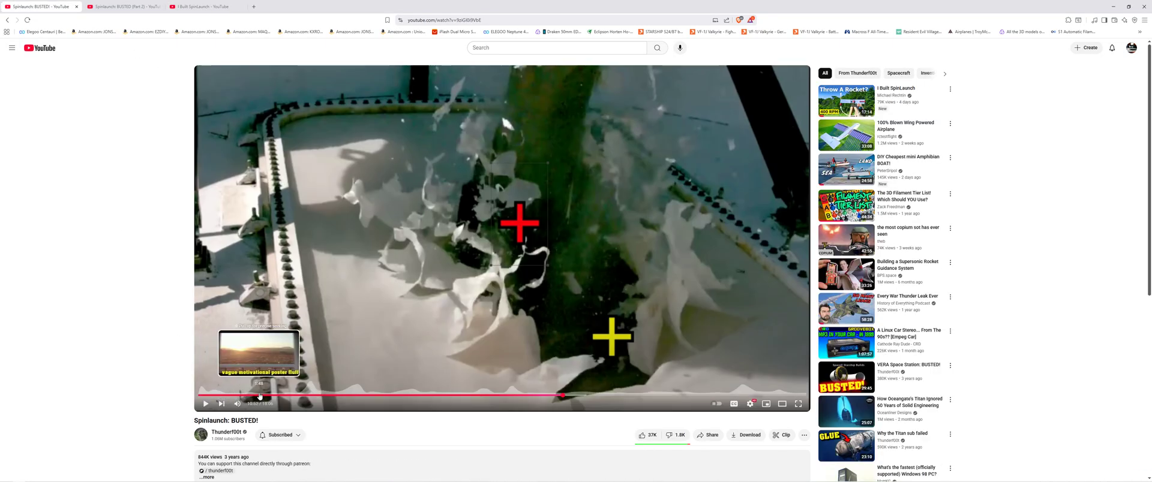
mouse_move(319, 396)
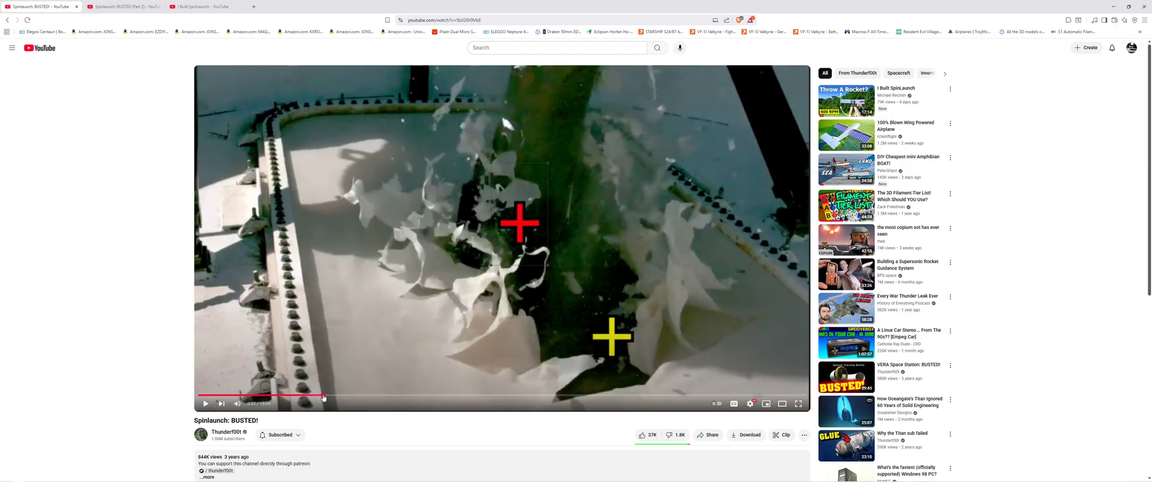
Seek BUSTED! to the render comparing the launcher with the Statue of Liberty
click(321, 396)
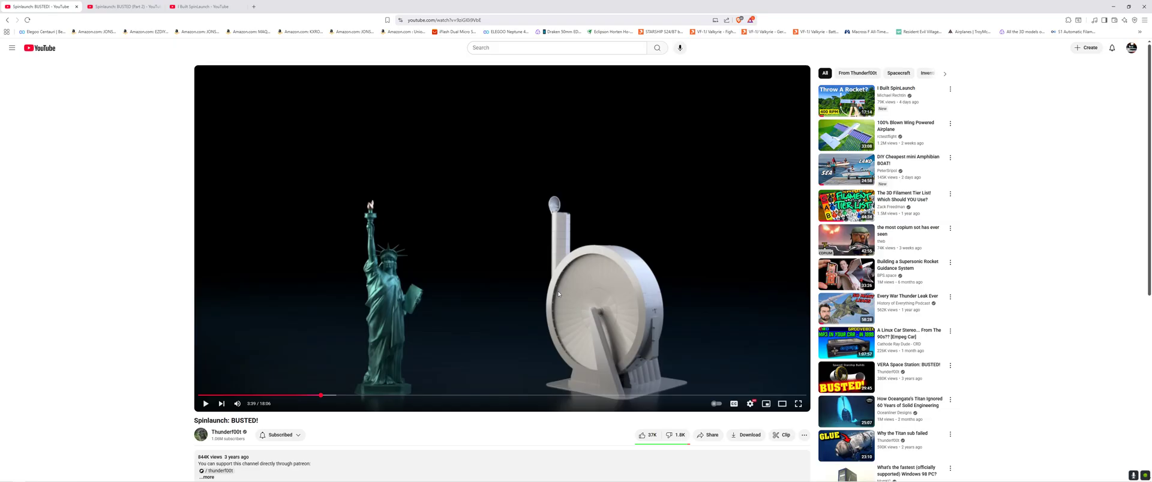
mouse_move(638, 231)
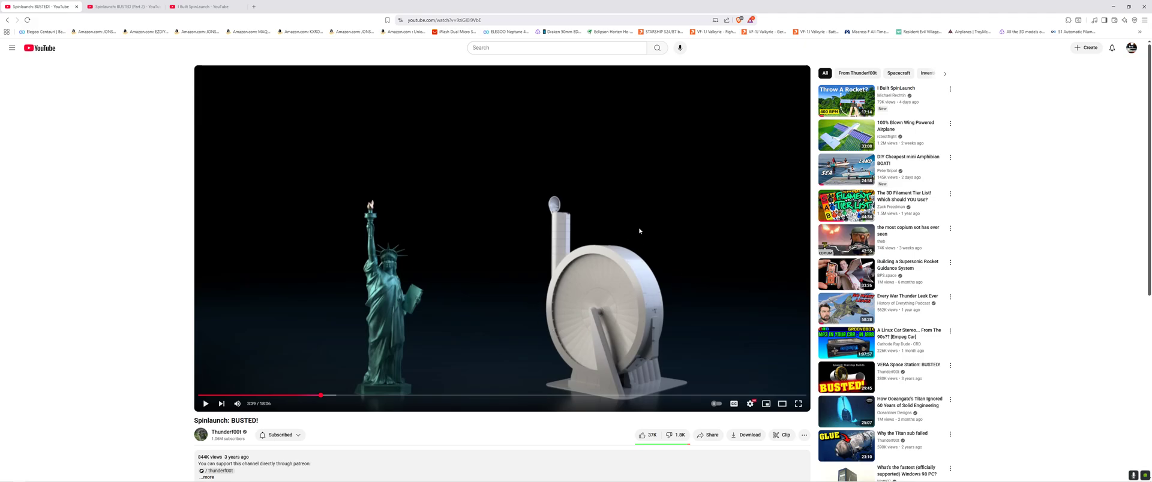
mouse_move(643, 301)
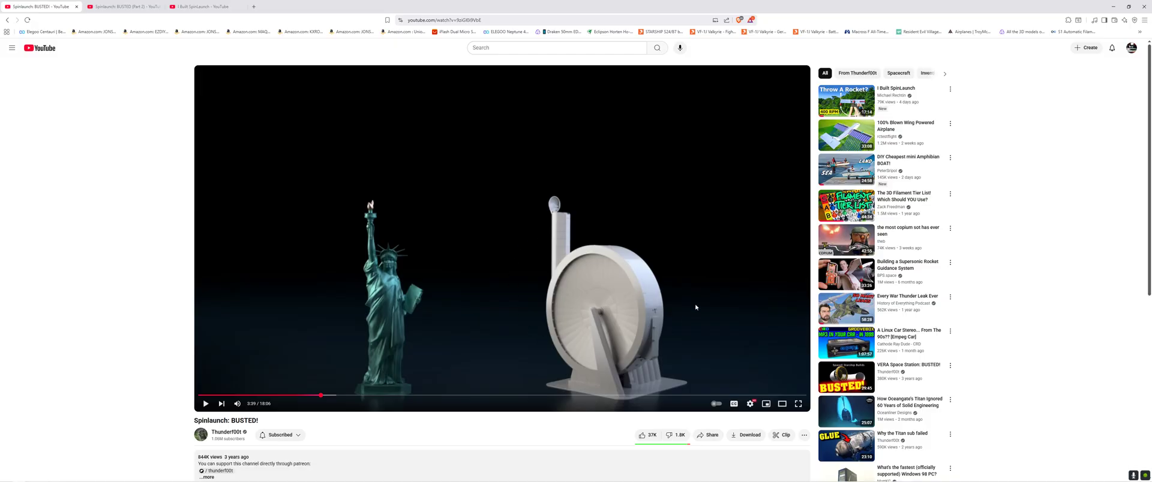
mouse_move(553, 309)
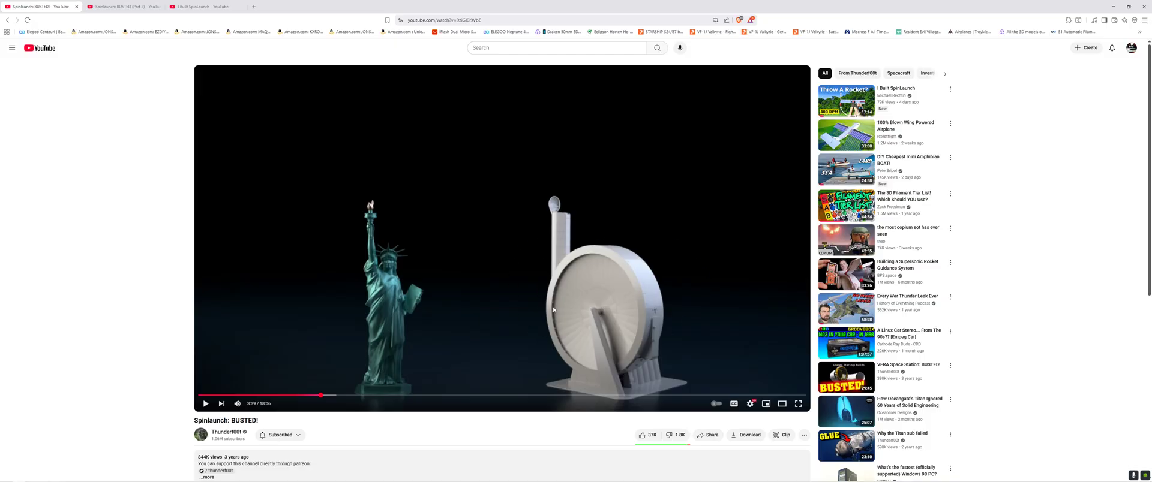
mouse_move(520, 394)
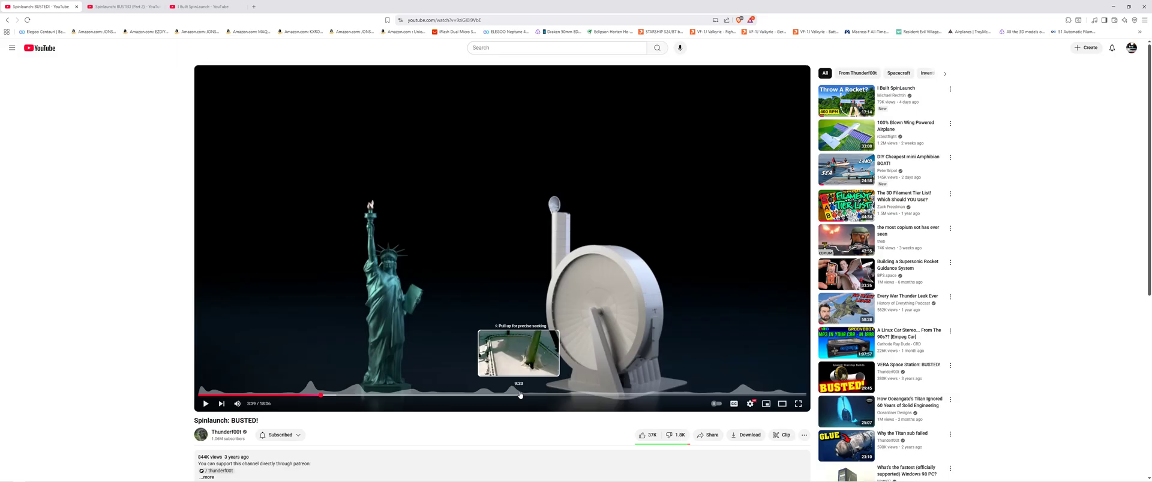
mouse_move(694, 393)
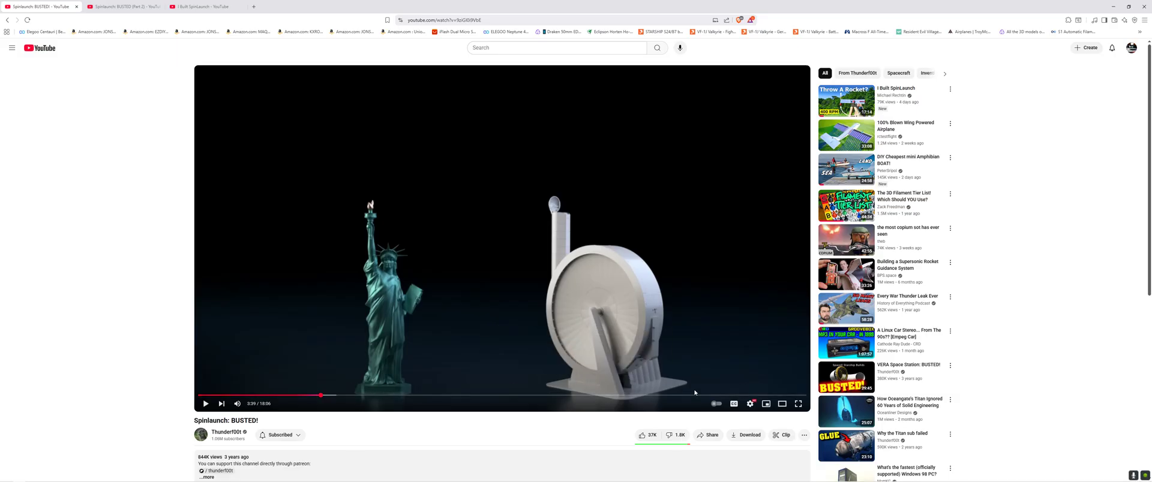
mouse_move(194, 181)
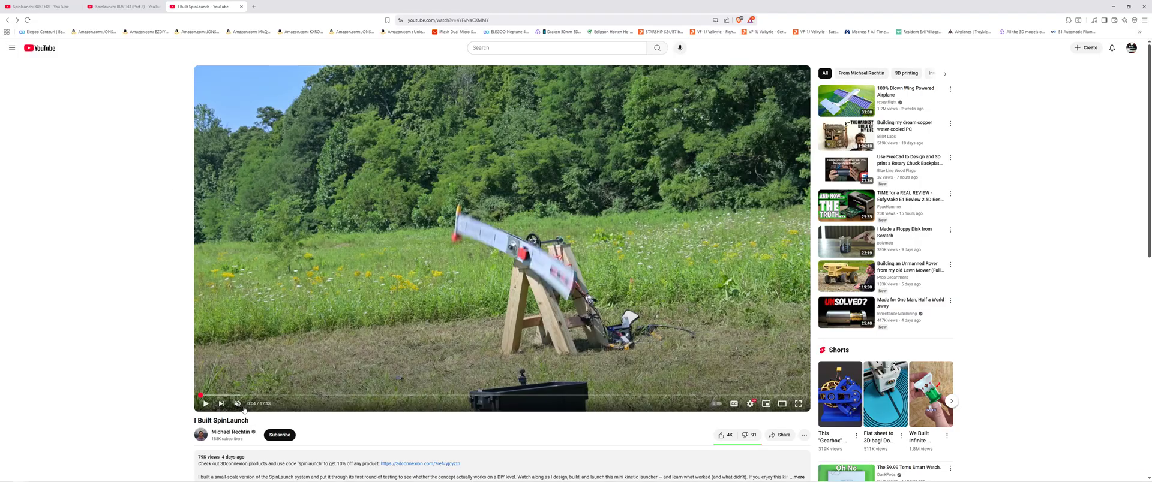
mouse_move(474, 228)
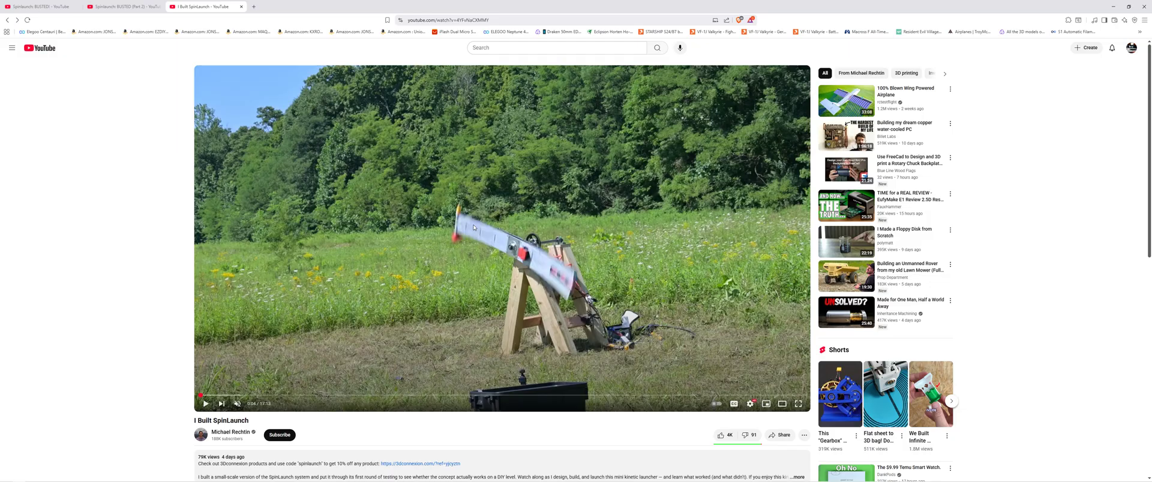
mouse_move(231, 444)
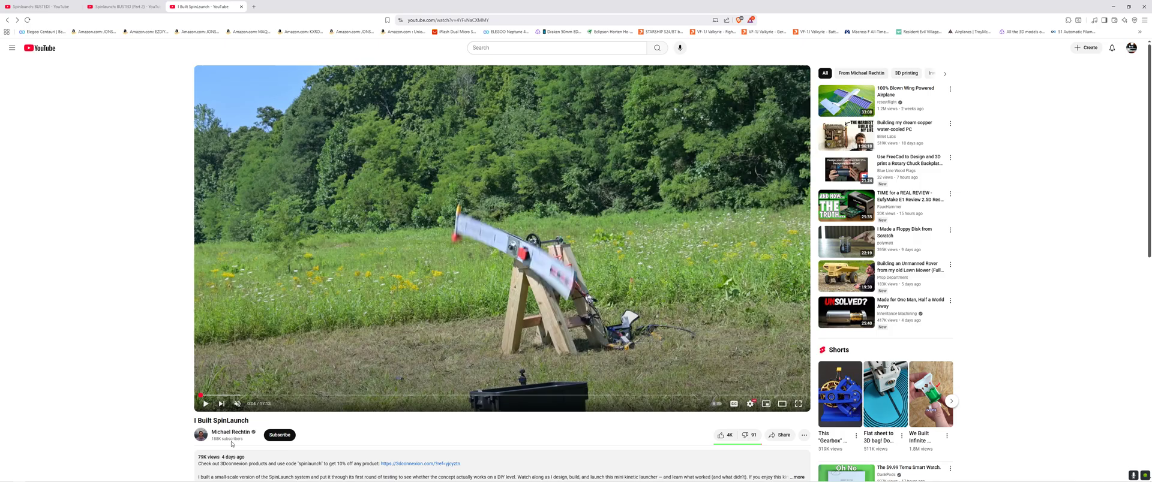
Return to Spinlaunch: BUSTED!, still paused on the Statue of Liberty scale comparison
click(41, 7)
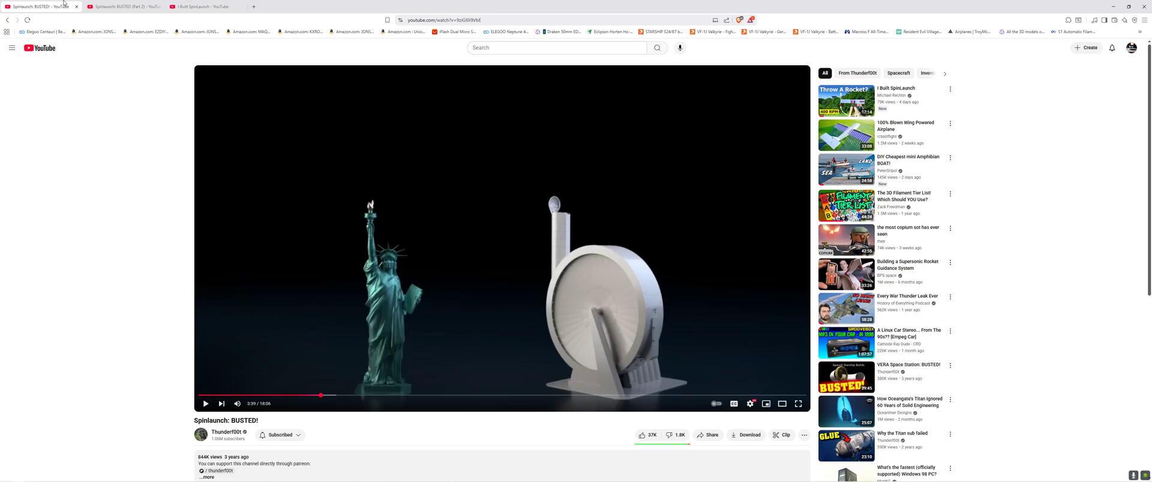
mouse_move(334, 306)
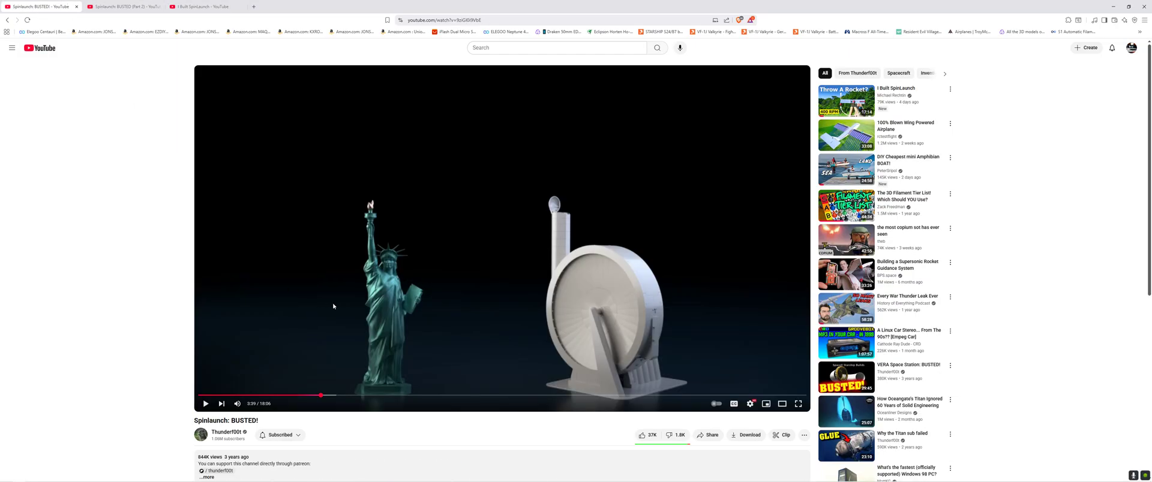